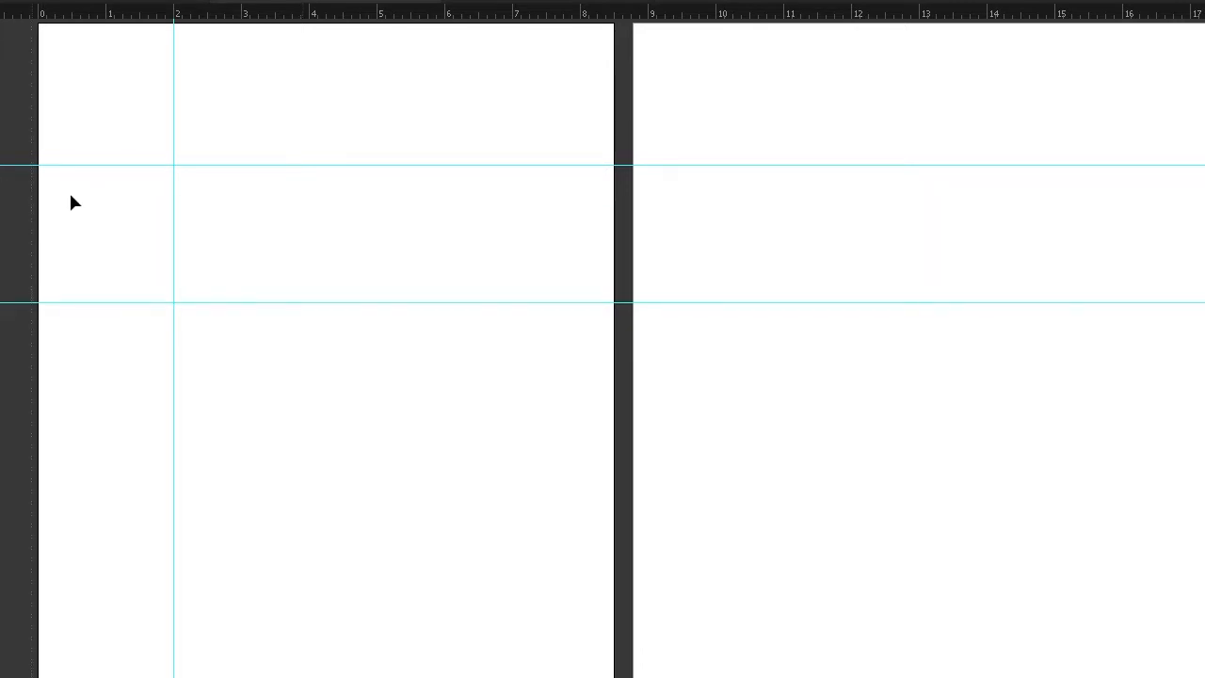
Place a vertical guide from the left ruler at the 4-inch mark
{"action": "left_click_drag", "start_coordinate": [311, 13], "coordinate": [311, 244]}
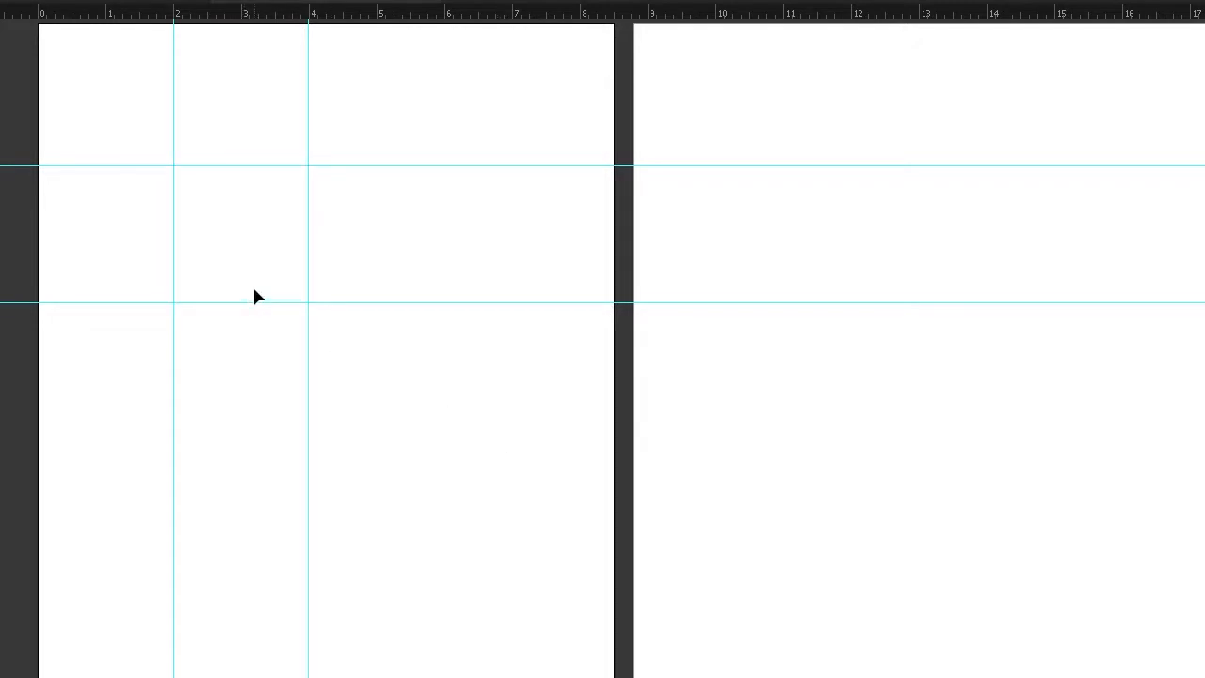
{"action": "mouse_move", "coordinate": [331, 367]}
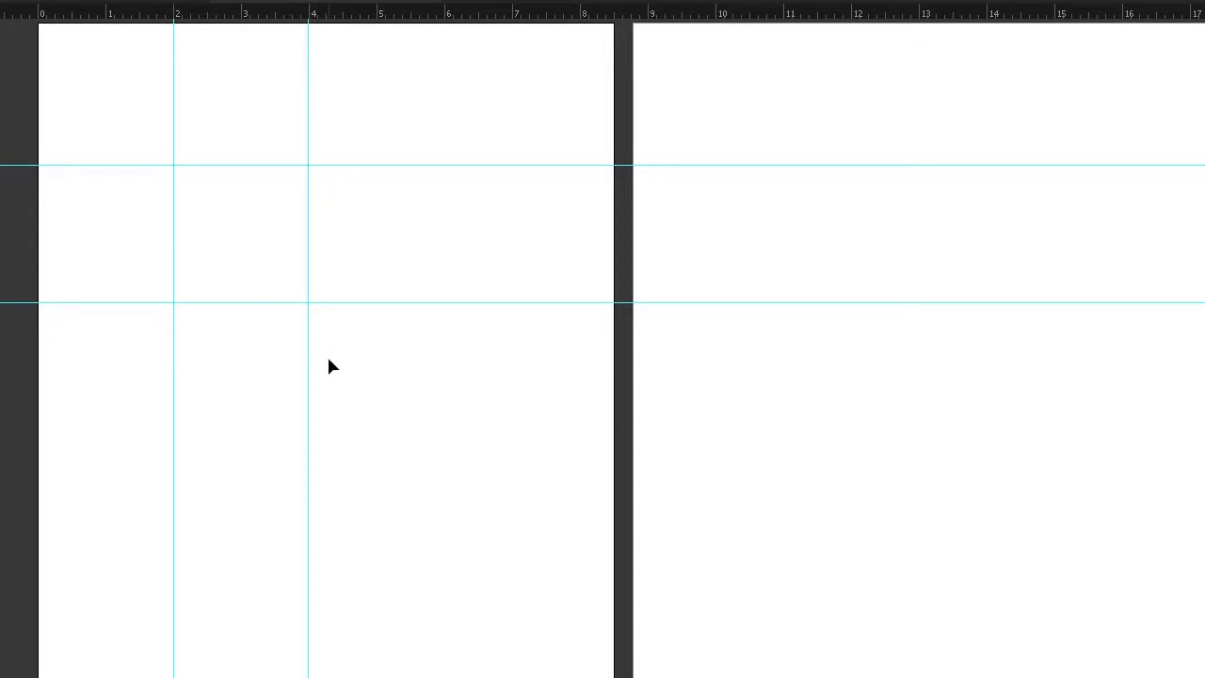
{"action": "mouse_move", "coordinate": [355, 414]}
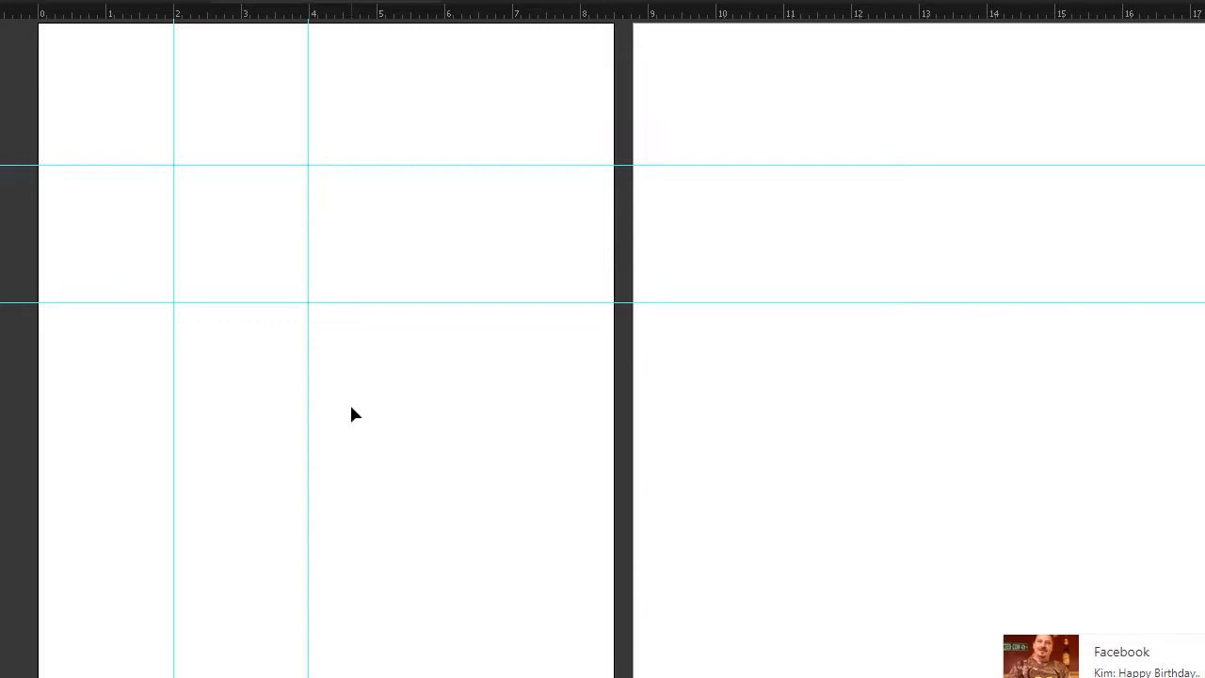
{"action": "mouse_move", "coordinate": [200, 393]}
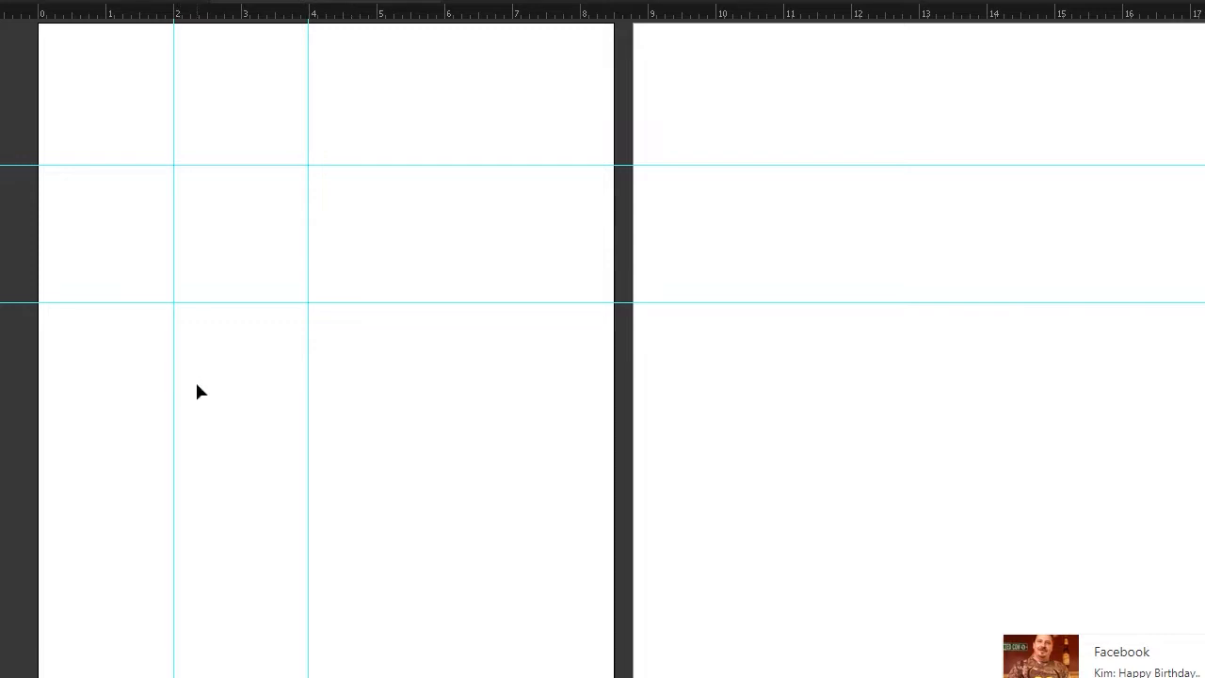
{"action": "mouse_move", "coordinate": [218, 141]}
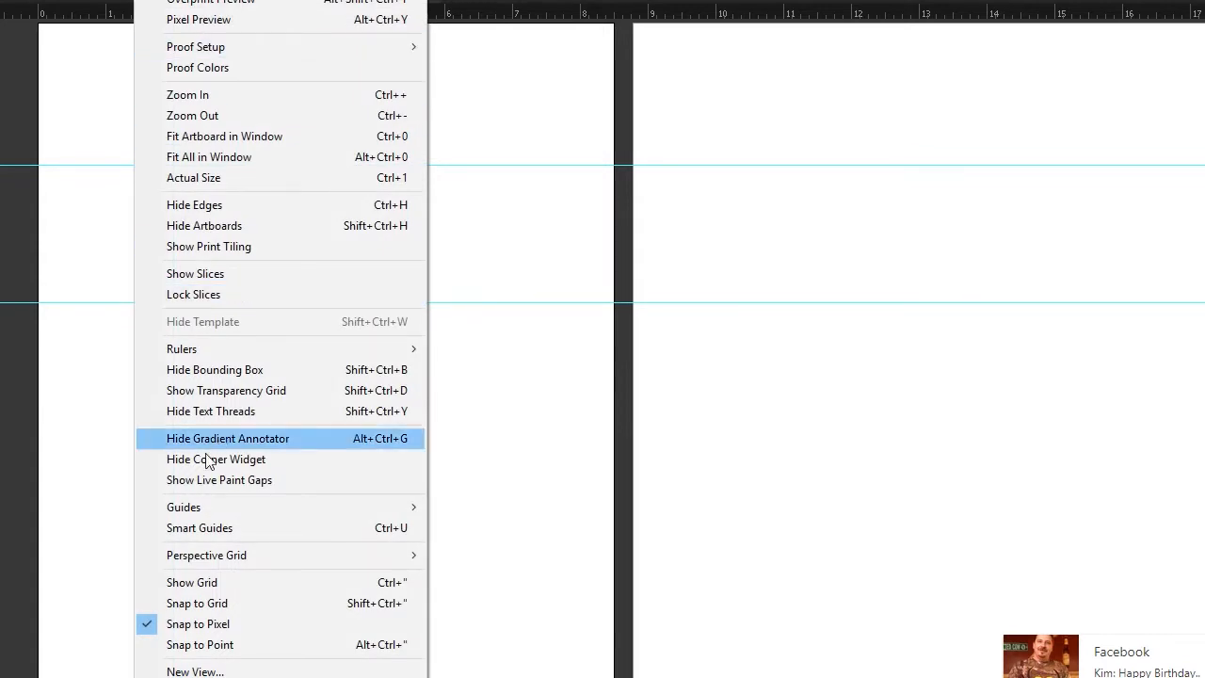
{"action": "mouse_move", "coordinate": [185, 507]}
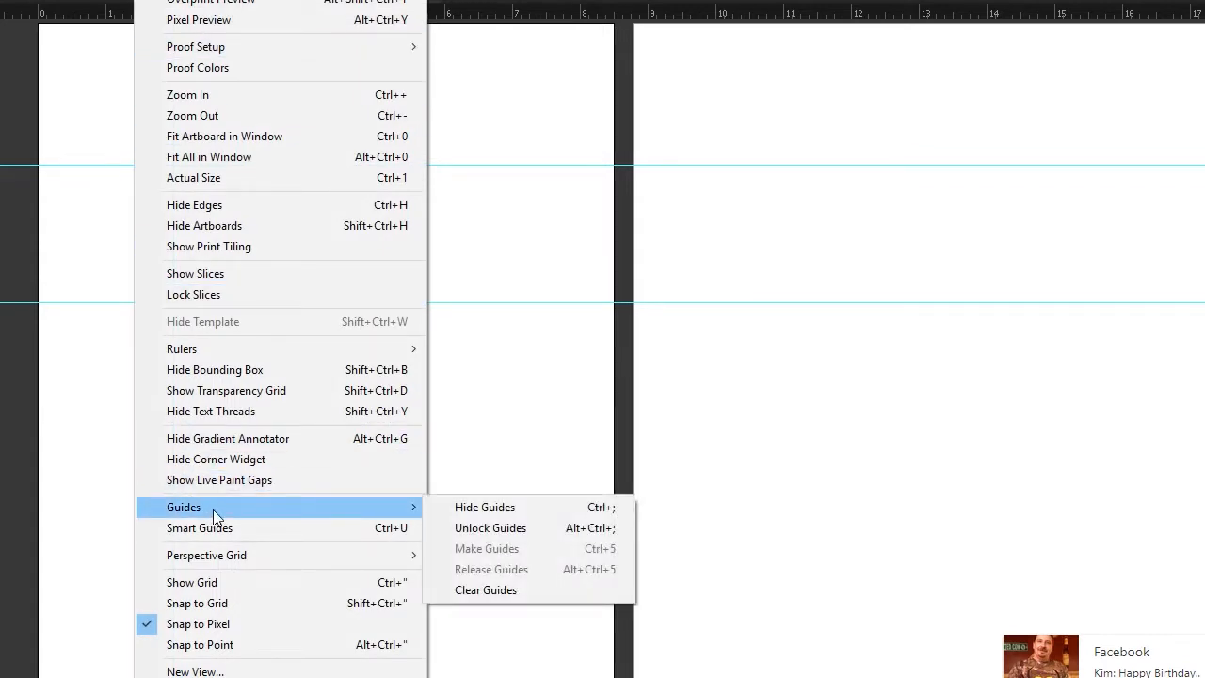
{"action": "mouse_move", "coordinate": [366, 512]}
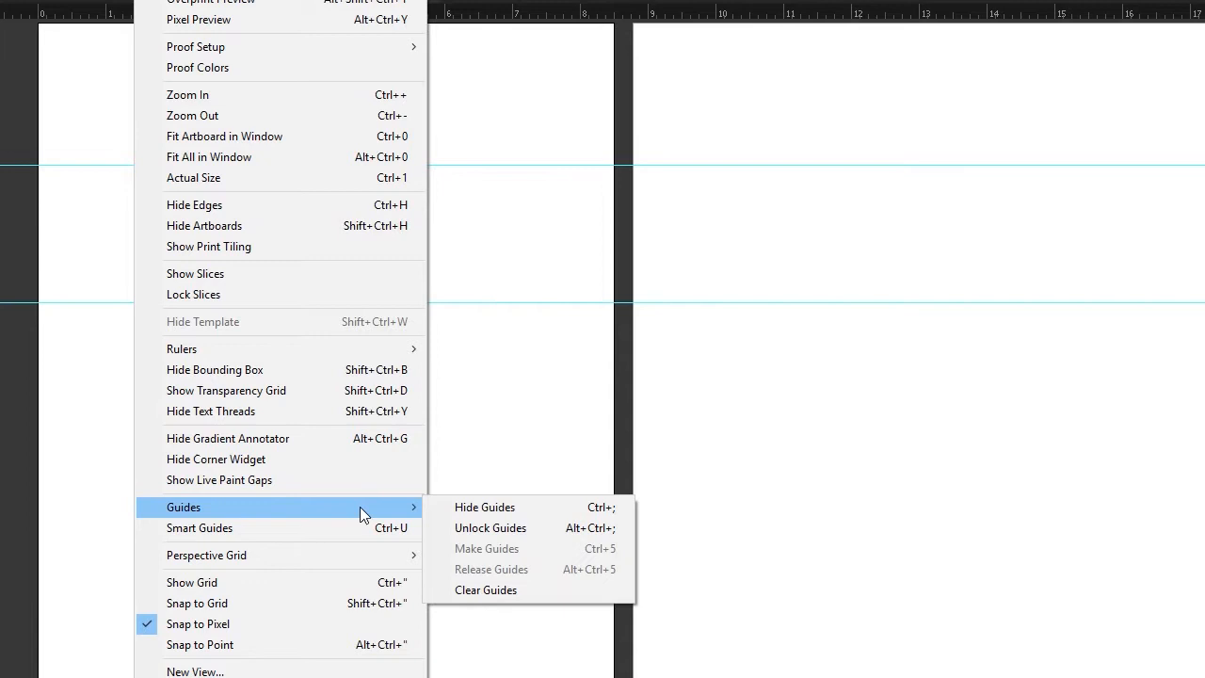
{"action": "mouse_move", "coordinate": [471, 581]}
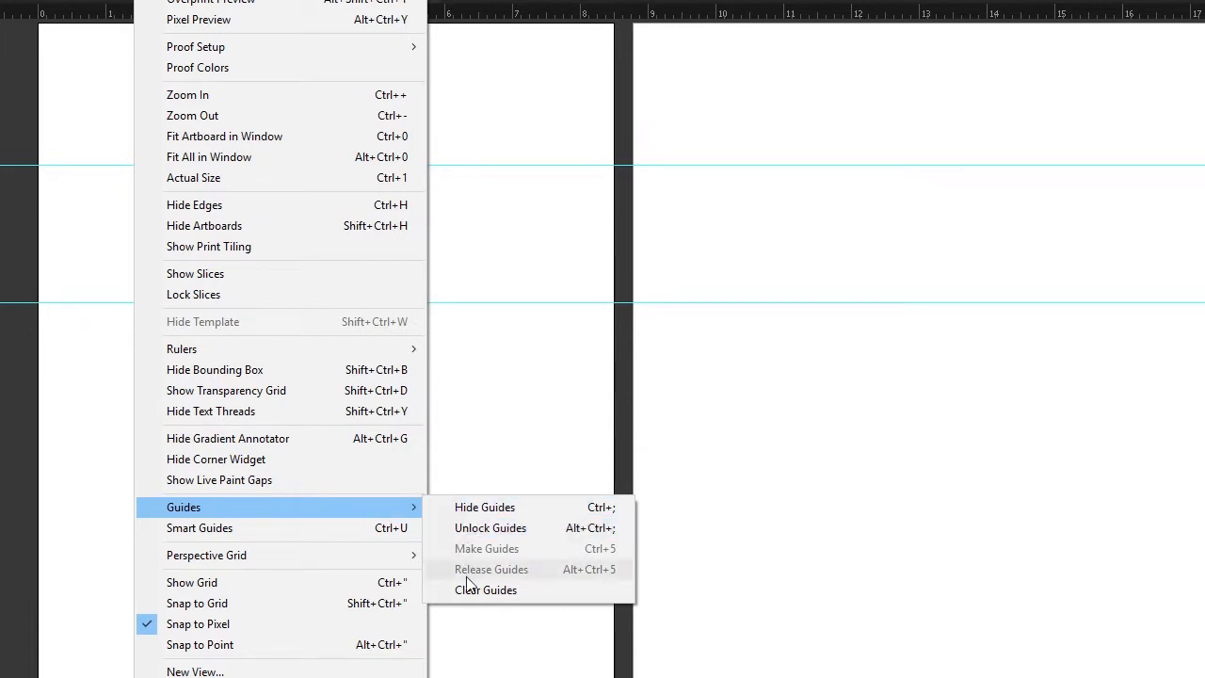
{"action": "mouse_move", "coordinate": [486, 591]}
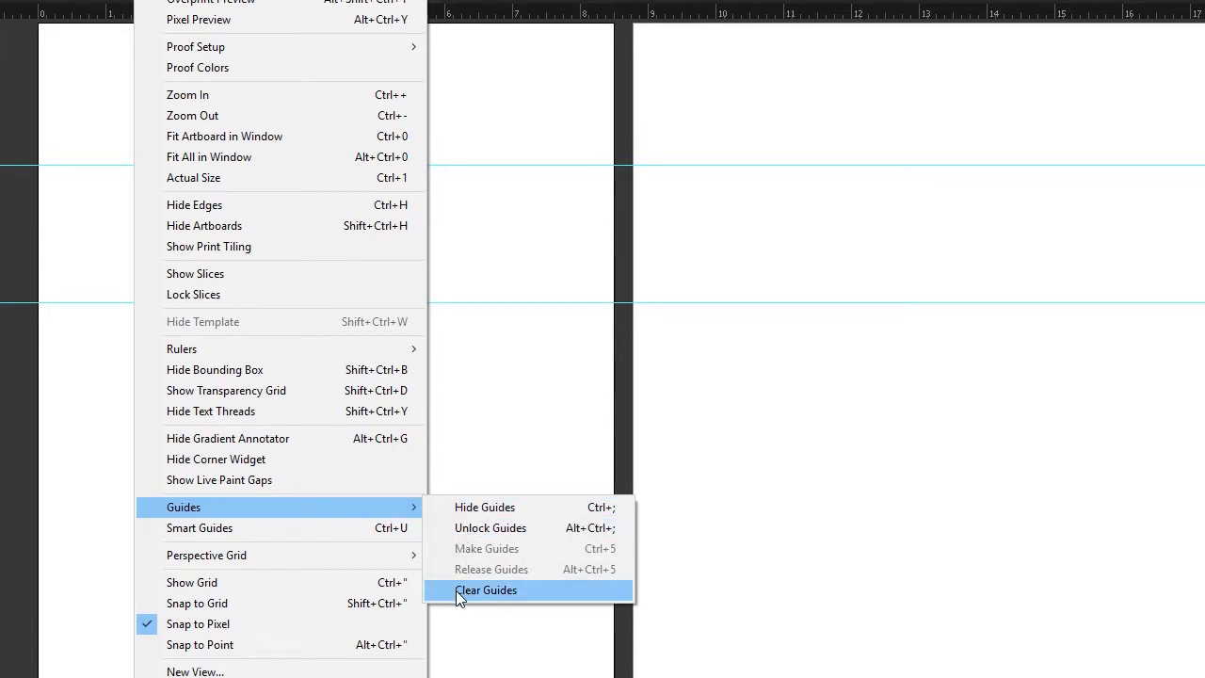
Clear all guides from the artboards via View > Guides > Clear Guides
{"action": "left_click", "coordinate": [485, 591]}
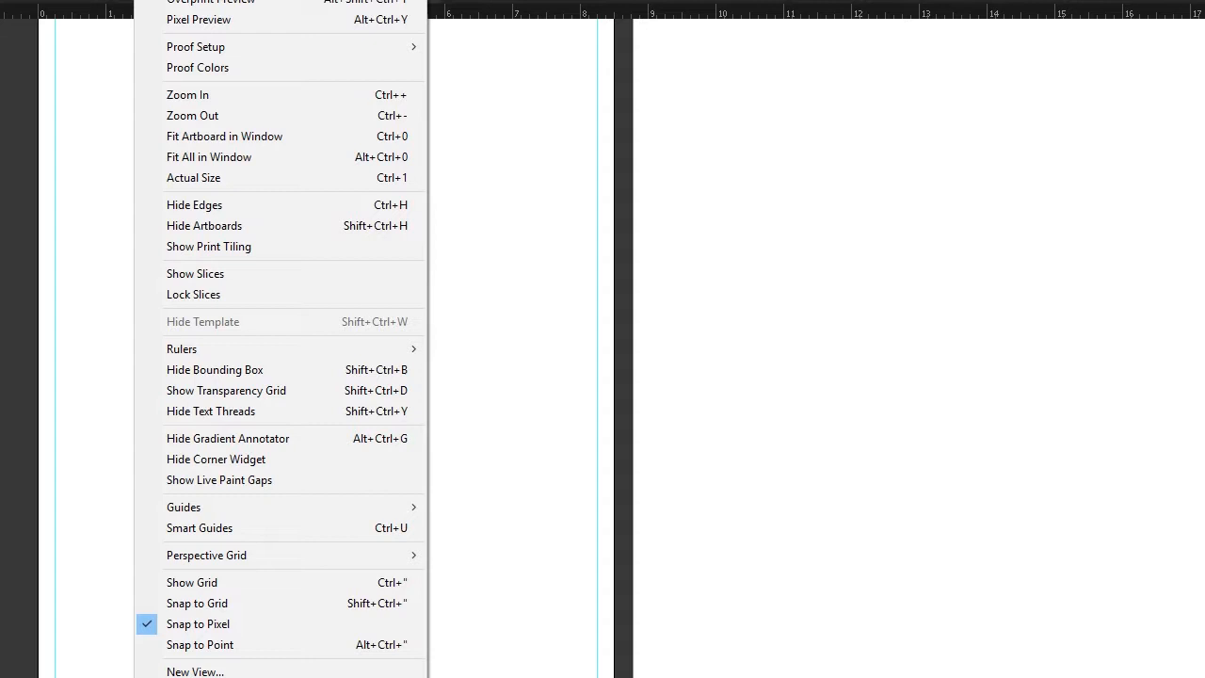
{"action": "mouse_move", "coordinate": [226, 527]}
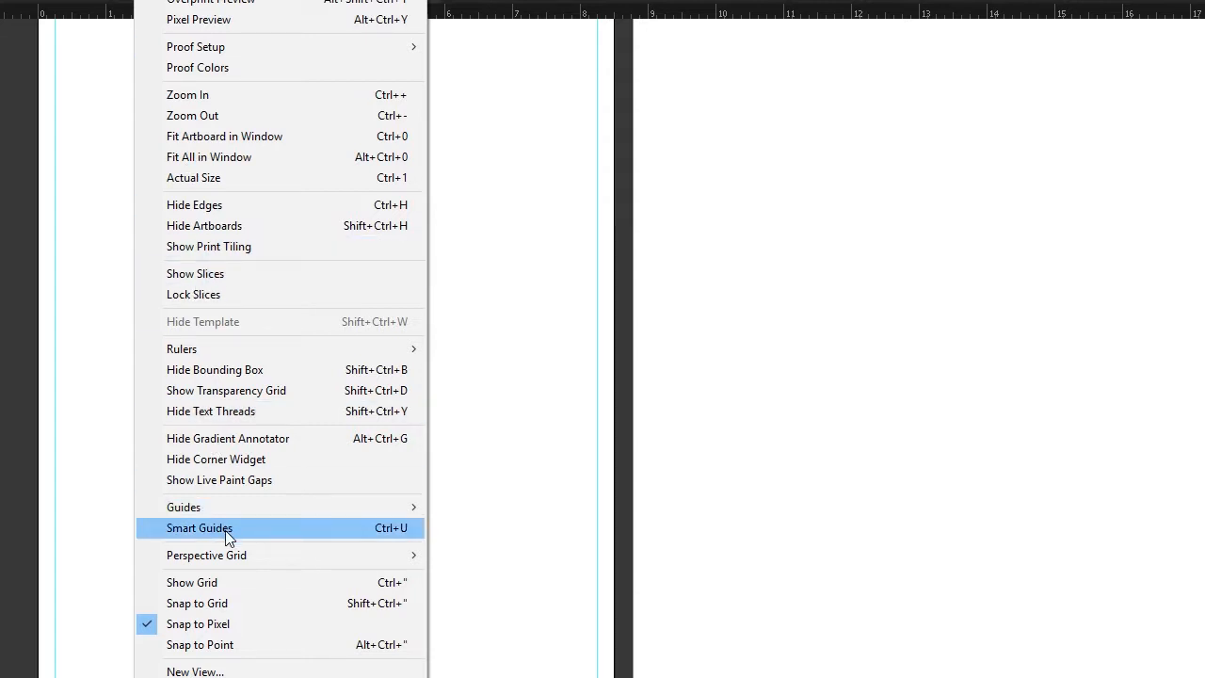
{"action": "mouse_move", "coordinate": [185, 507]}
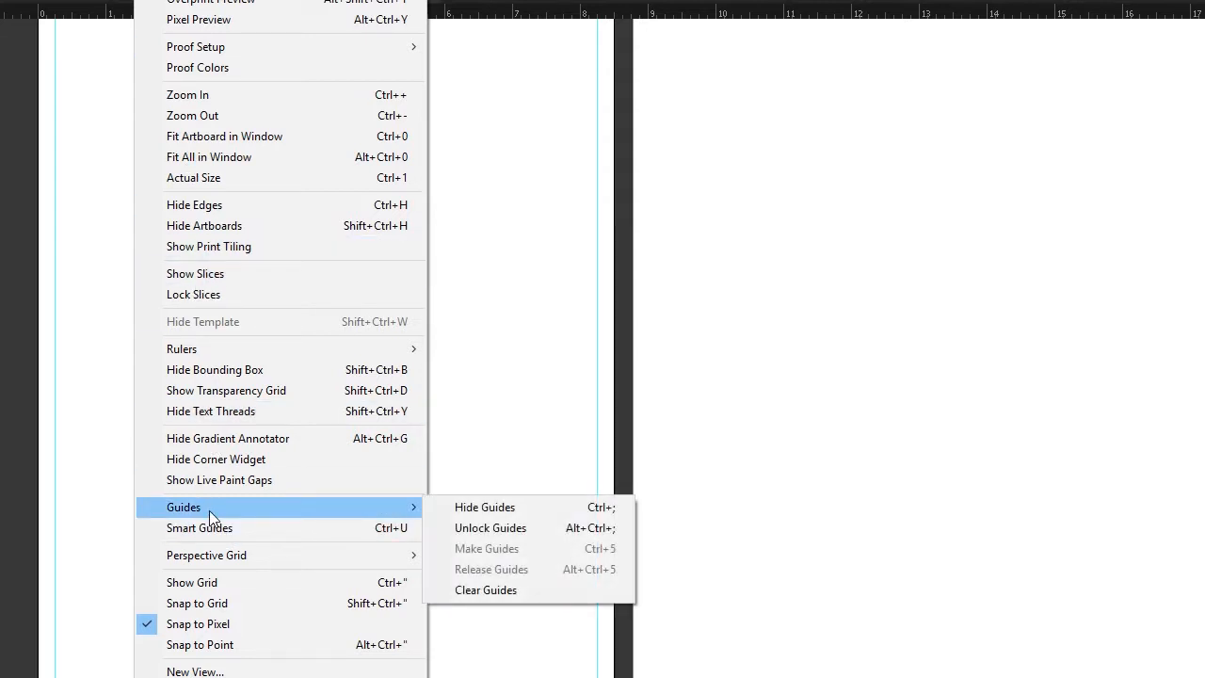
{"action": "mouse_move", "coordinate": [206, 620]}
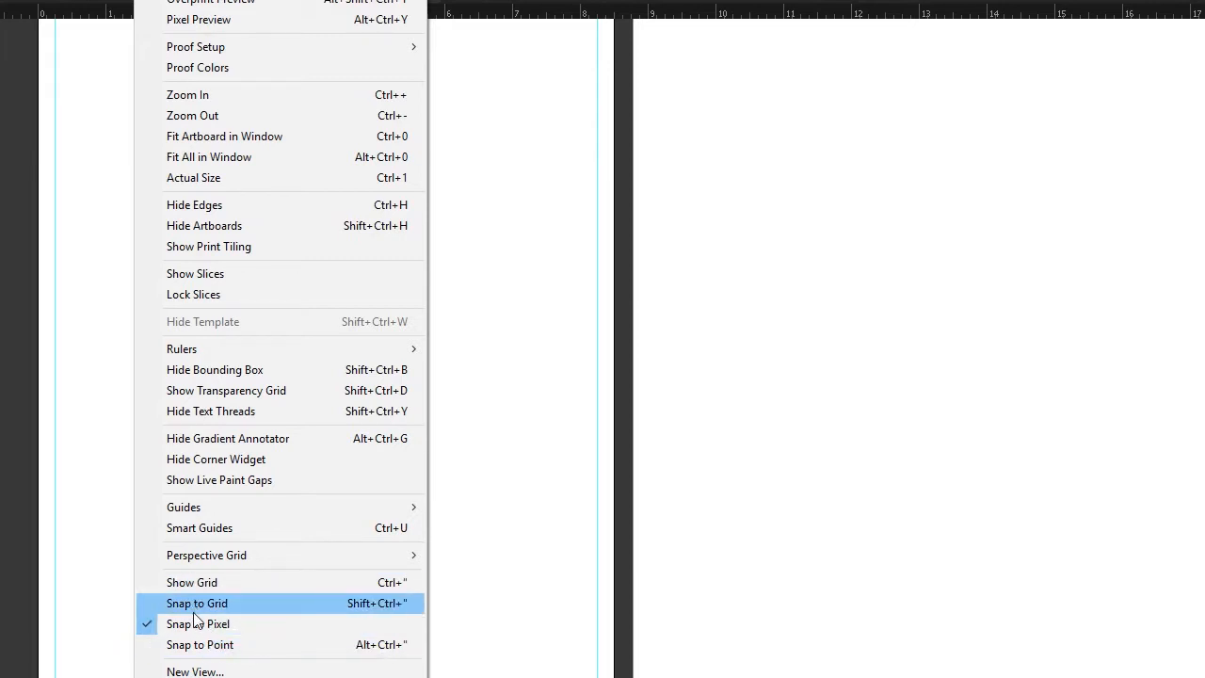
{"action": "mouse_move", "coordinate": [198, 623]}
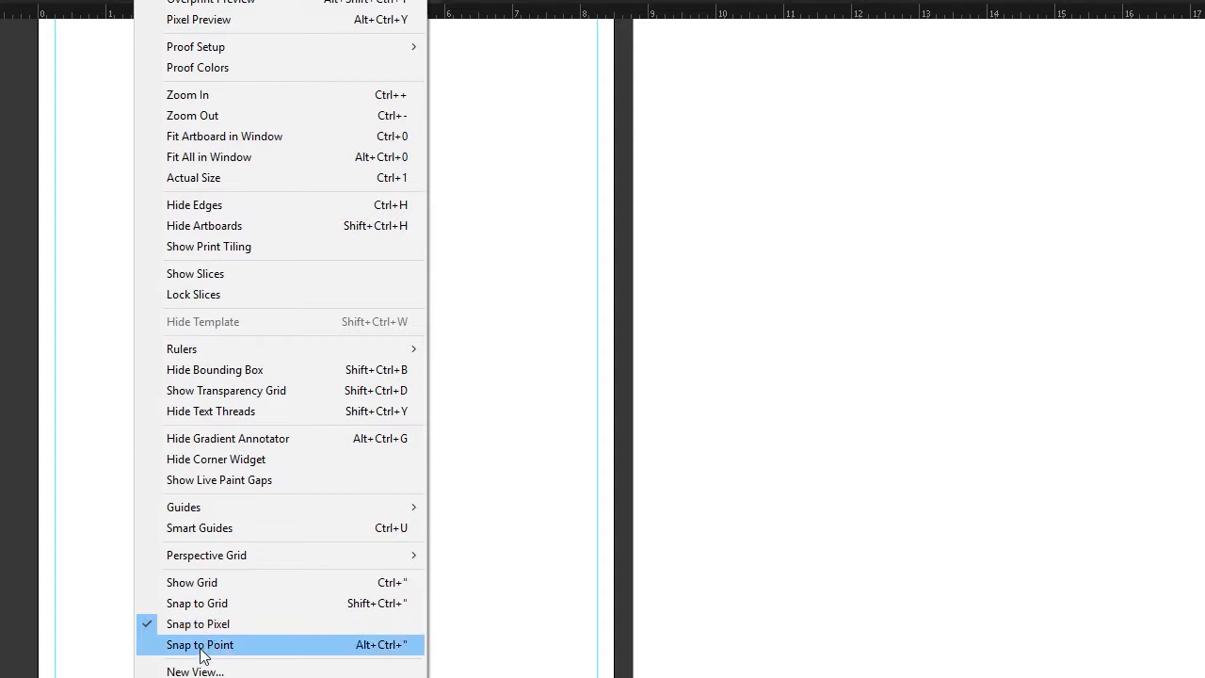
{"action": "mouse_move", "coordinate": [192, 581]}
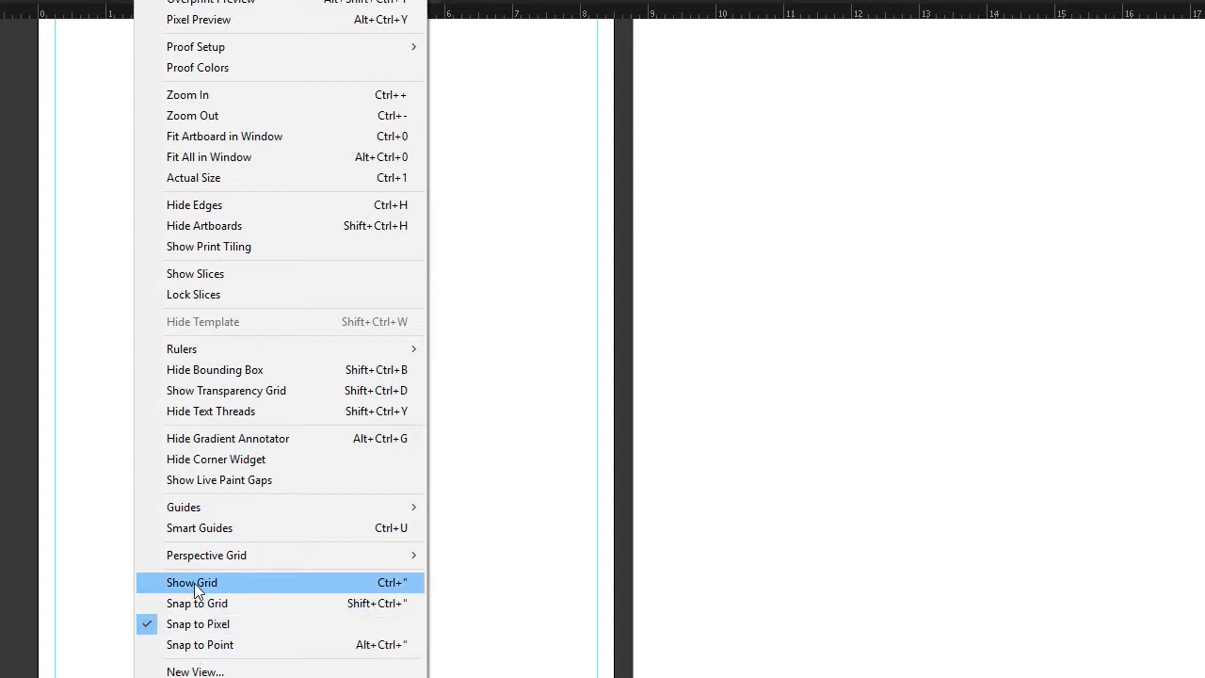
{"action": "mouse_move", "coordinate": [196, 603]}
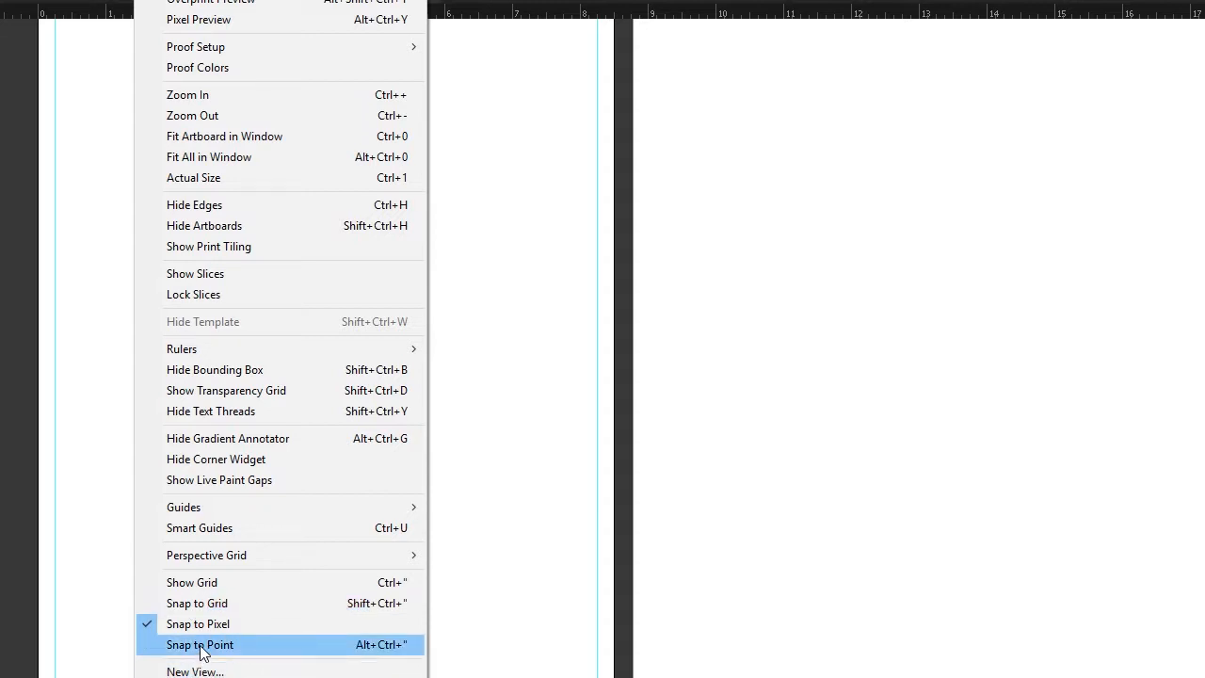
Enable Snap to Point in the View menu
{"action": "left_click", "coordinate": [200, 644]}
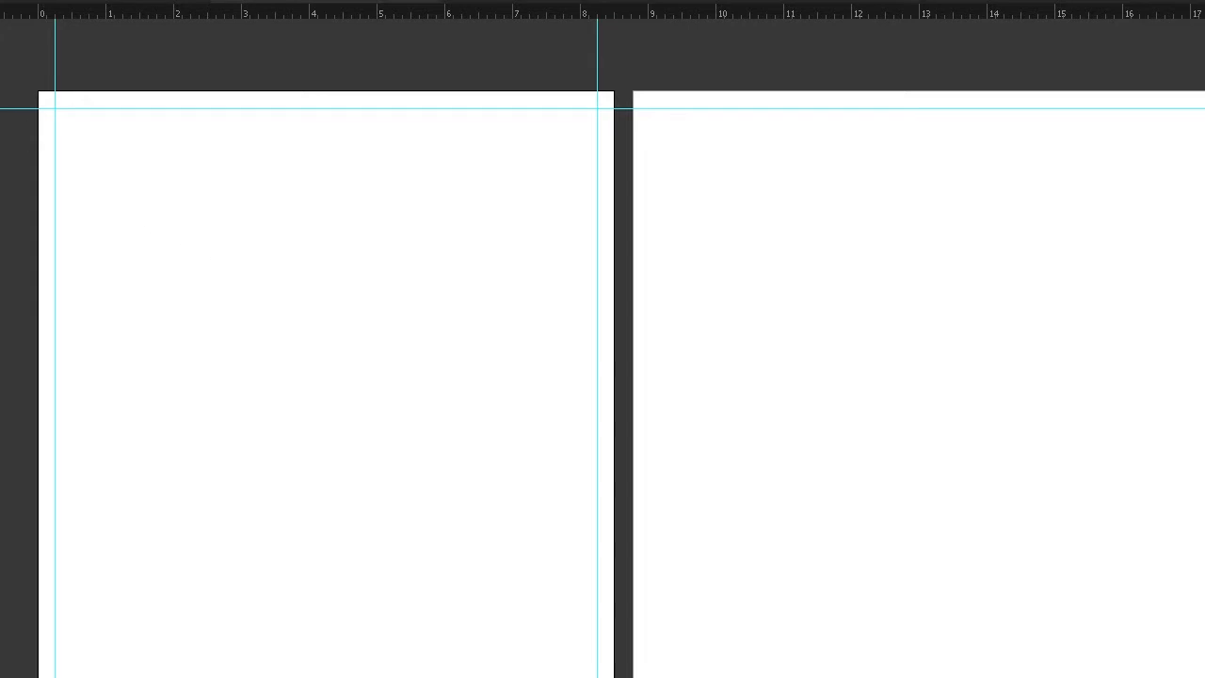
Draw a black square on the left artboard and move it up toward the top-left corner
{"action": "left_click_drag", "start_coordinate": [158, 207], "coordinate": [331, 410]}
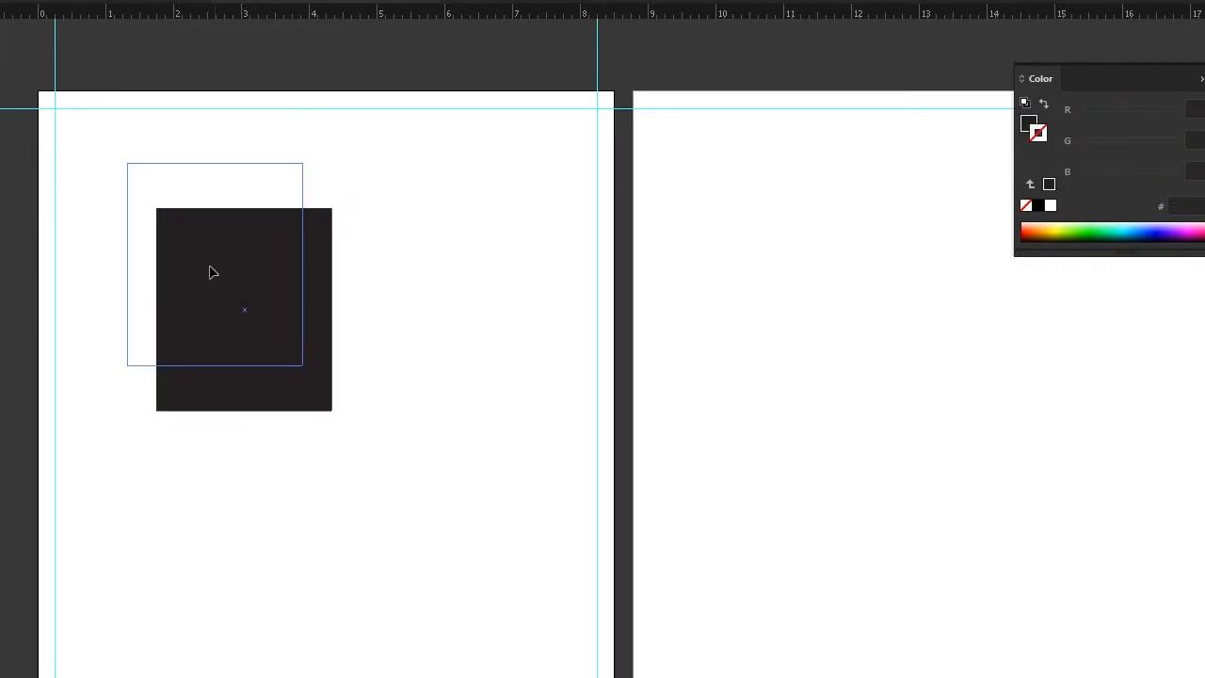
{"action": "left_click_drag", "start_coordinate": [214, 267], "coordinate": [143, 211]}
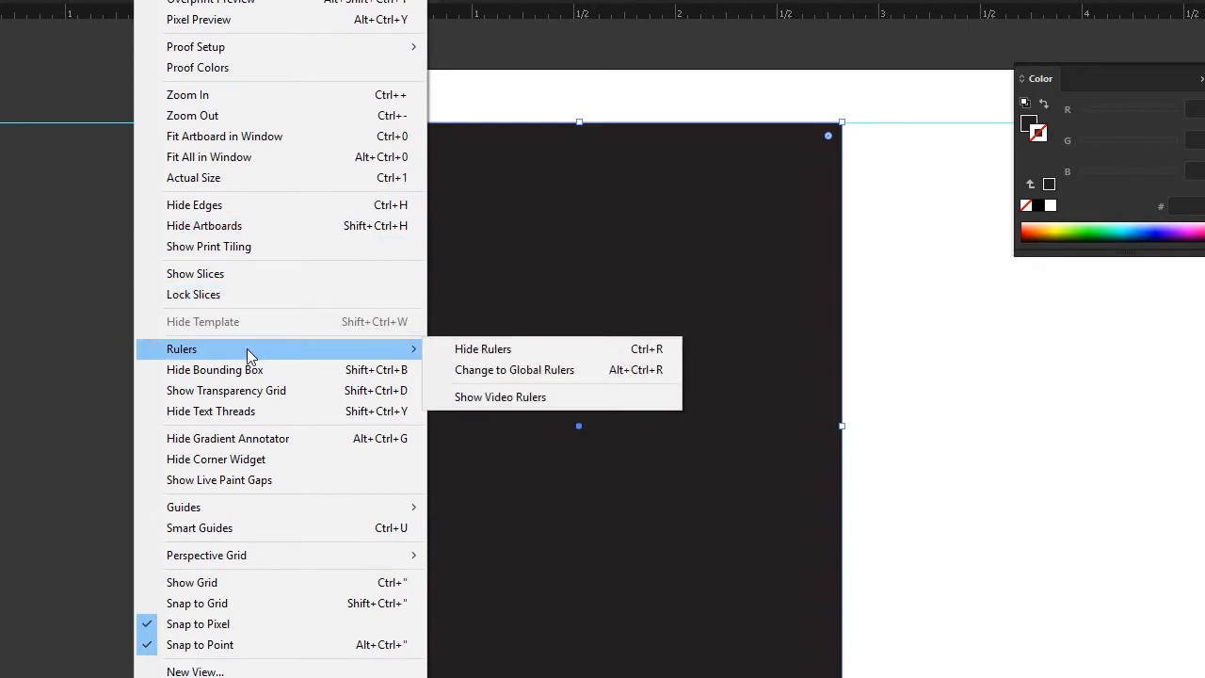
{"action": "mouse_move", "coordinate": [248, 518]}
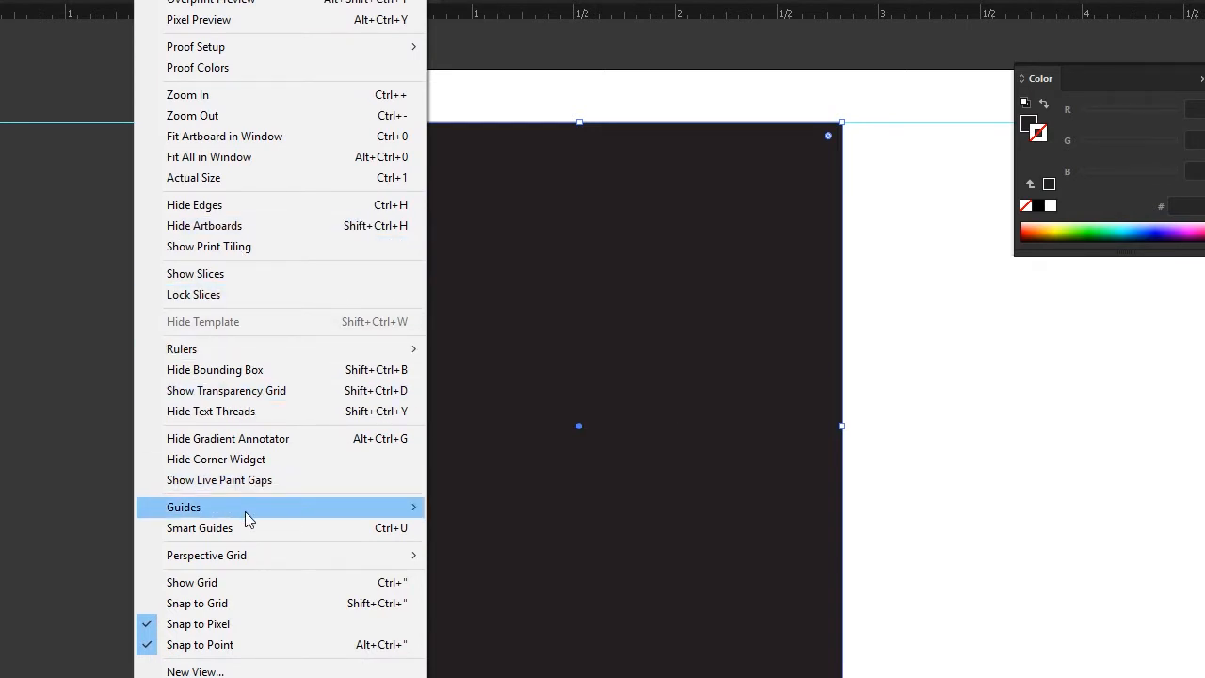
{"action": "mouse_move", "coordinate": [184, 506]}
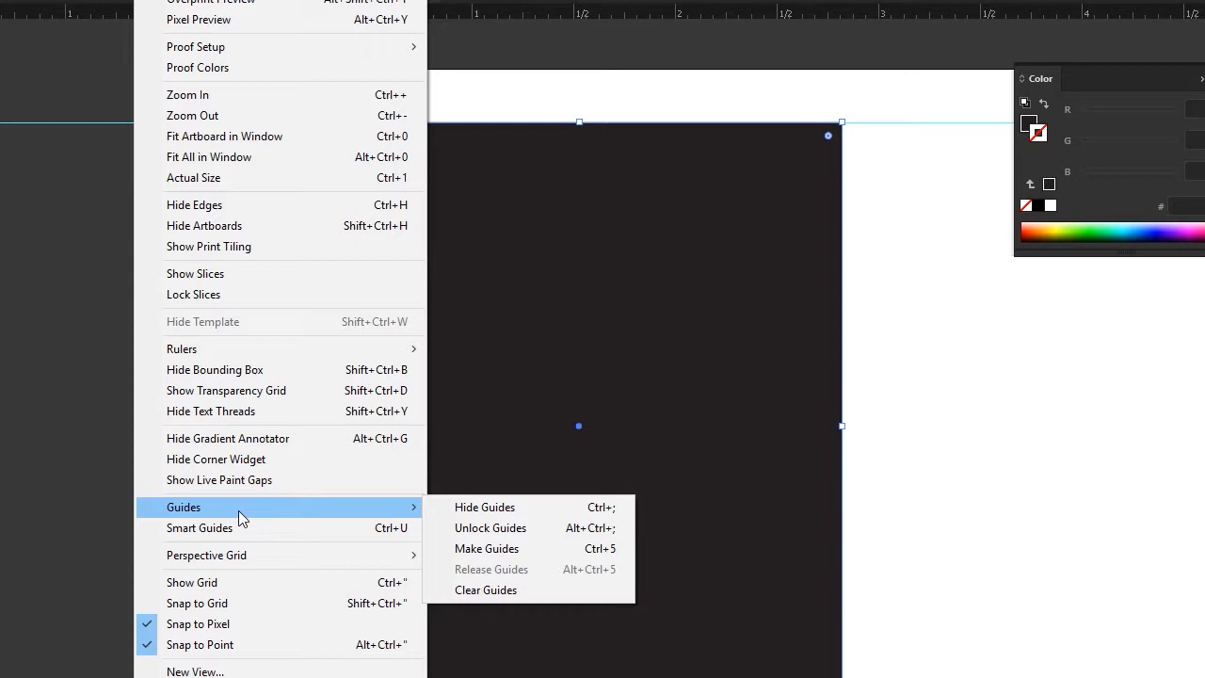
{"action": "mouse_move", "coordinate": [226, 527]}
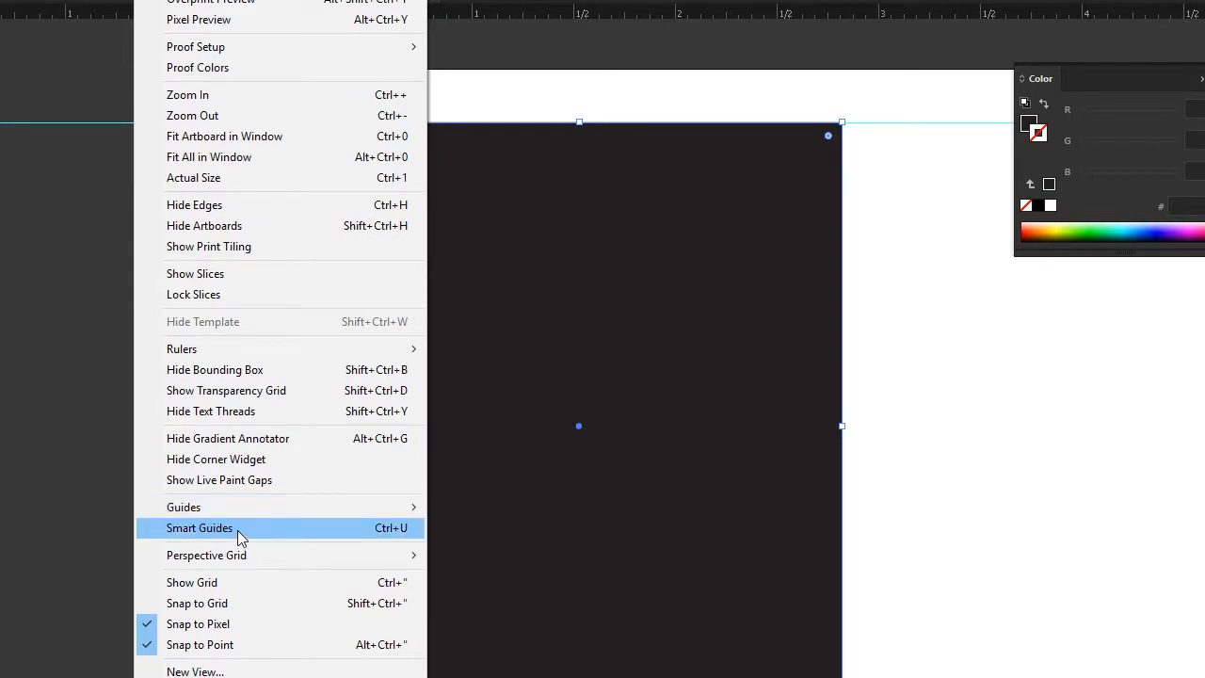
{"action": "mouse_move", "coordinate": [205, 554]}
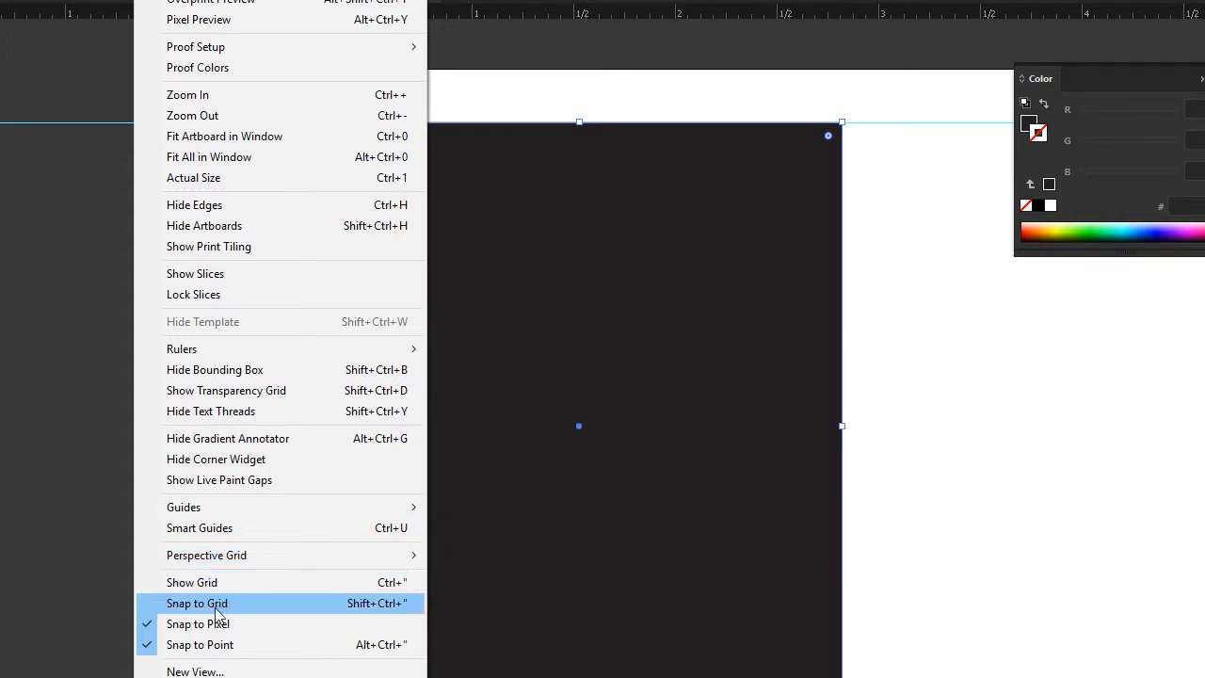
{"action": "mouse_move", "coordinate": [200, 643]}
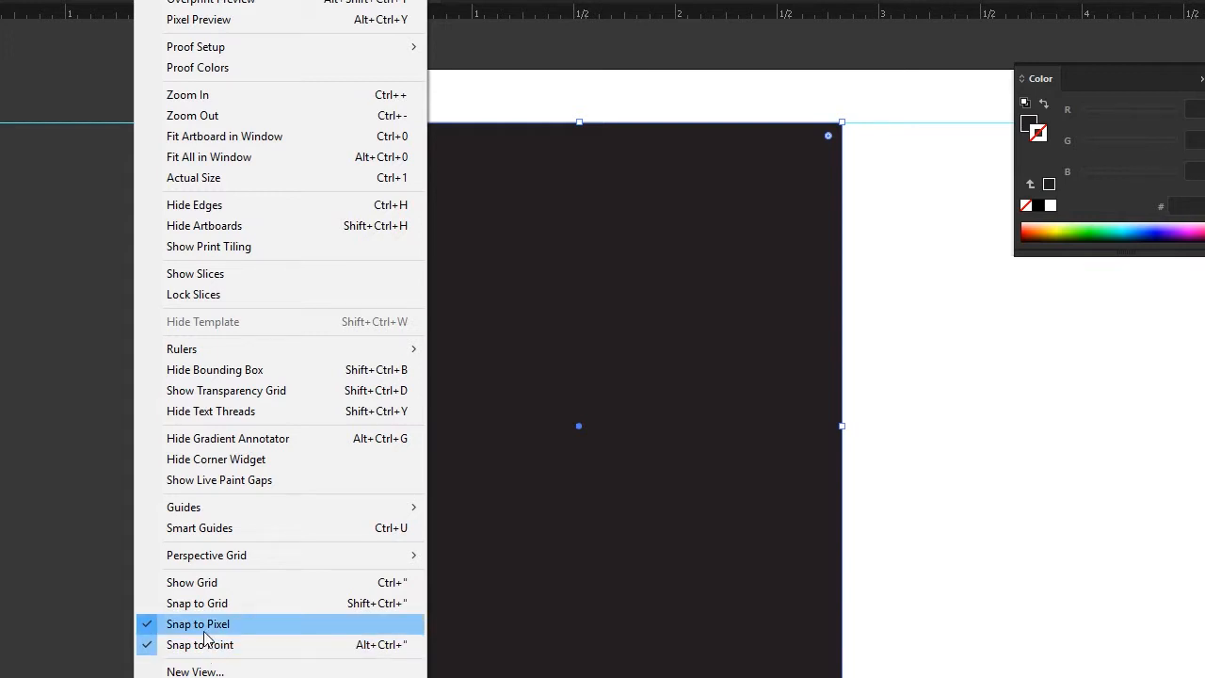
Switch snapping from Snap to Pixel off to Snap to Grid on
{"action": "left_click", "coordinate": [197, 623]}
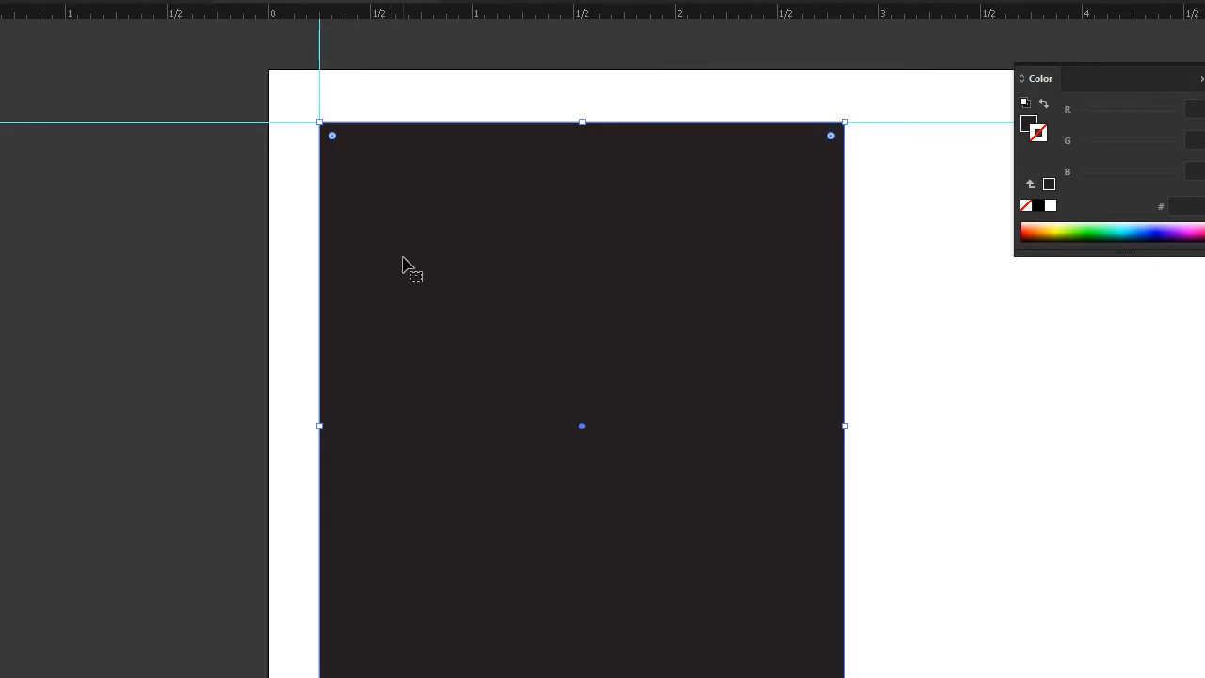
{"action": "mouse_move", "coordinate": [373, 205]}
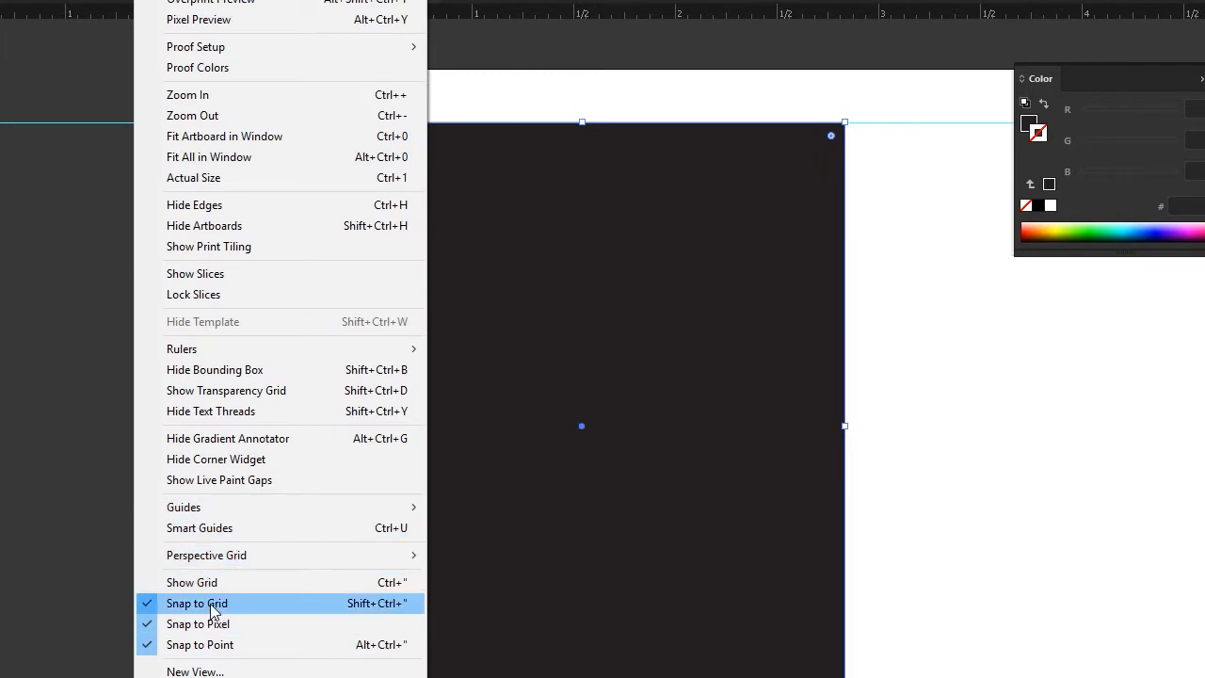
{"action": "left_click", "coordinate": [196, 602]}
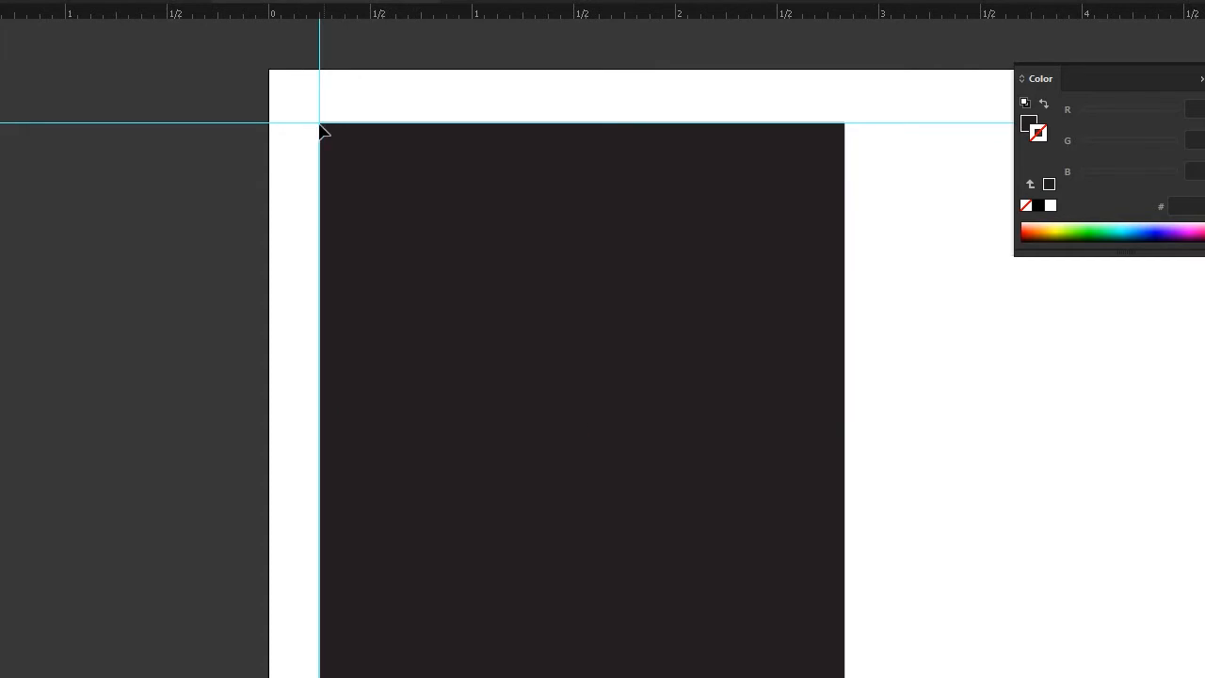
{"action": "mouse_move", "coordinate": [411, 222]}
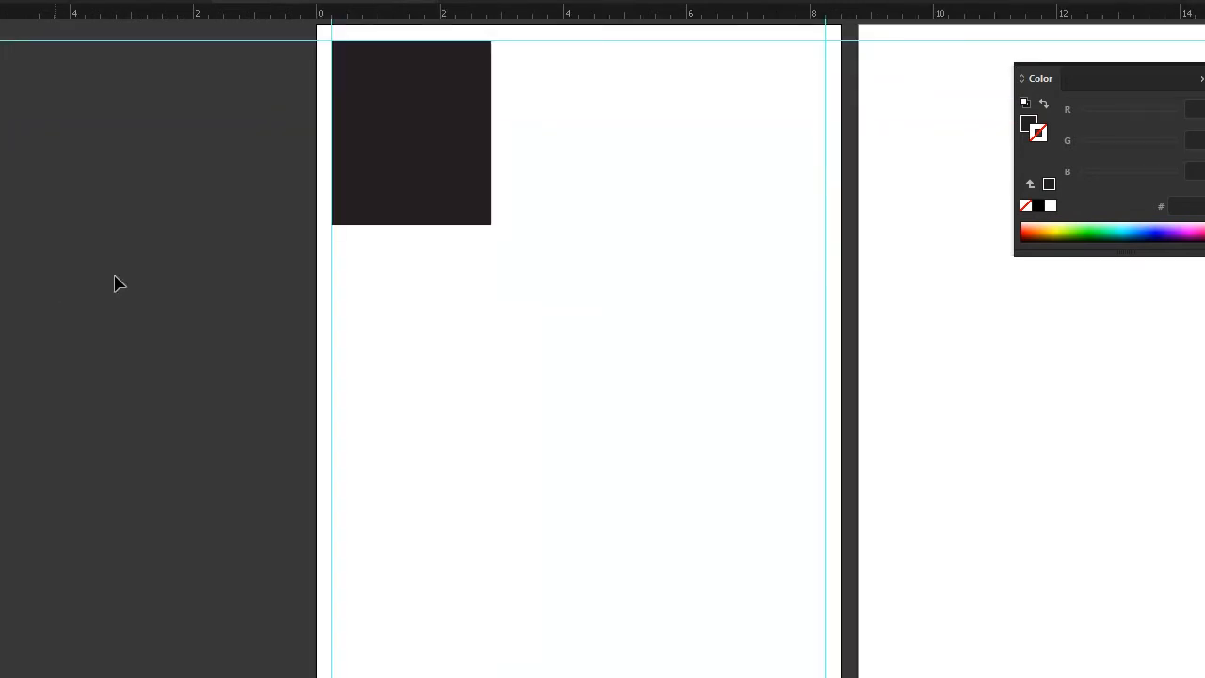
{"action": "mouse_move", "coordinate": [560, 405]}
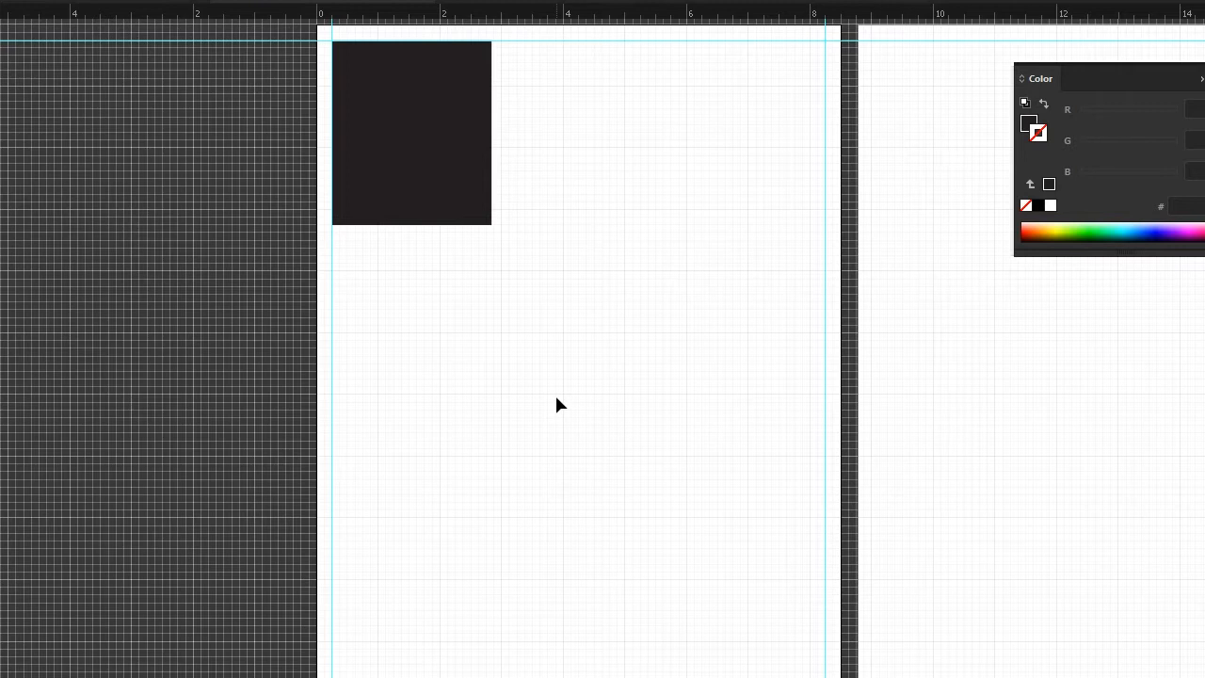
{"action": "mouse_move", "coordinate": [456, 169]}
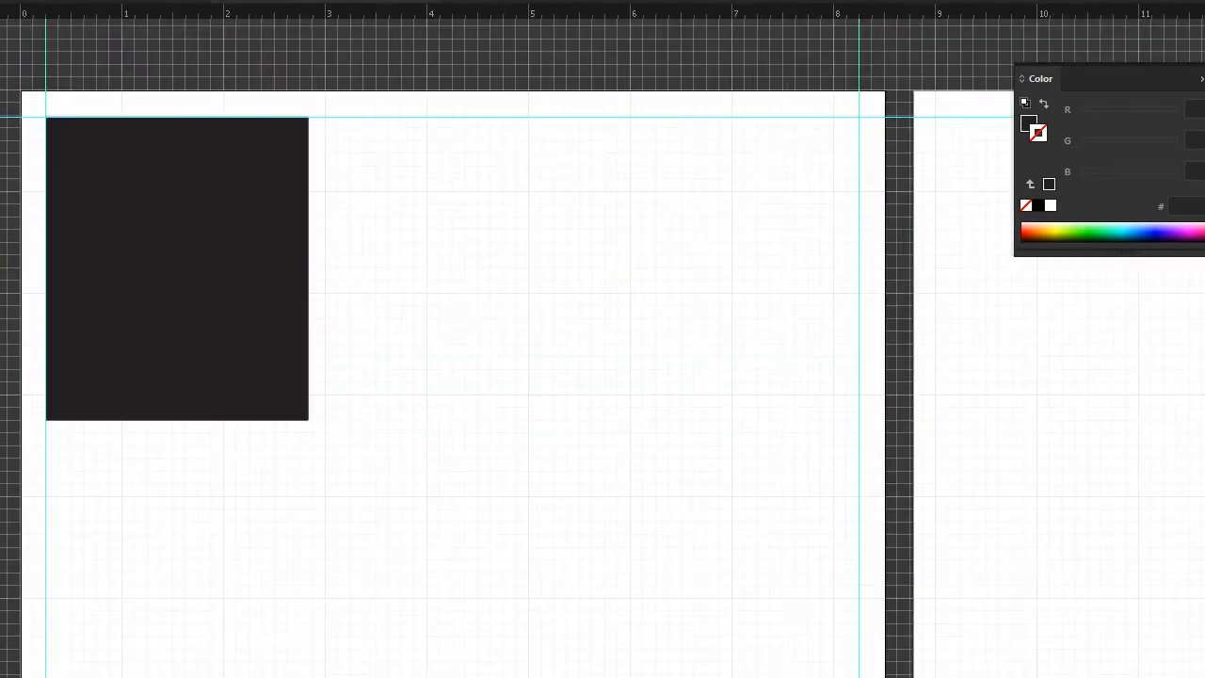
Draw a second black rectangle beside the first, then clear the artboard's squares
{"action": "left_click_drag", "start_coordinate": [339, 117], "coordinate": [600, 422]}
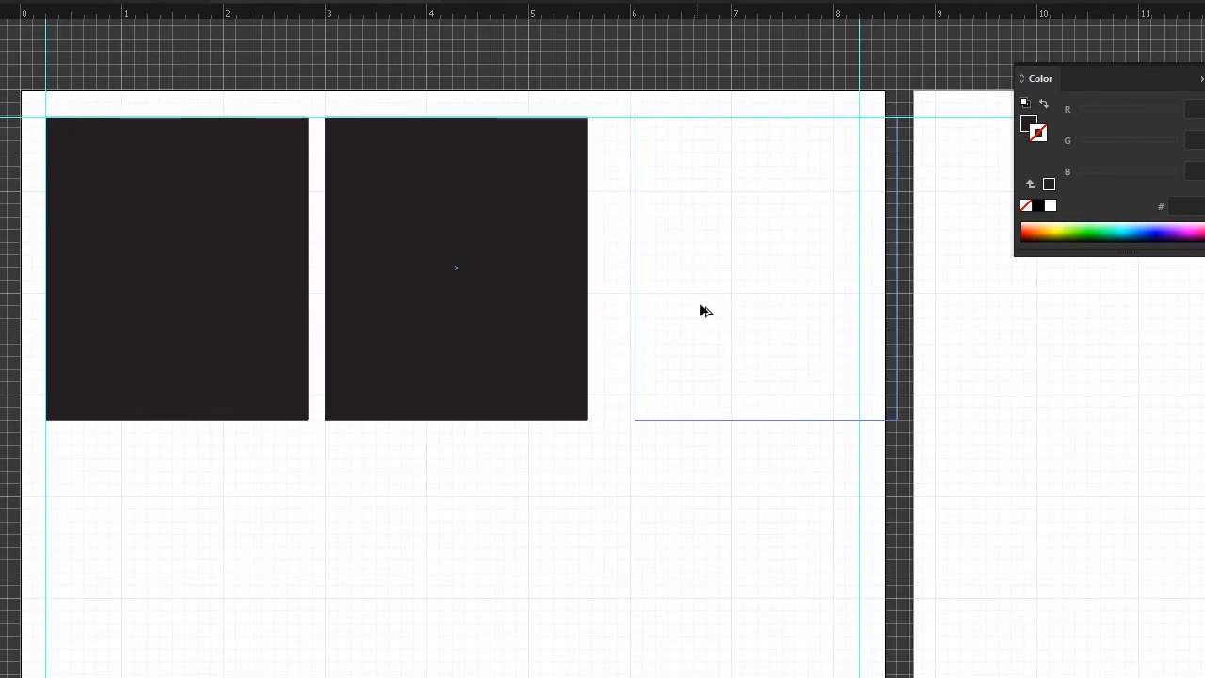
{"action": "left_click", "coordinate": [753, 267]}
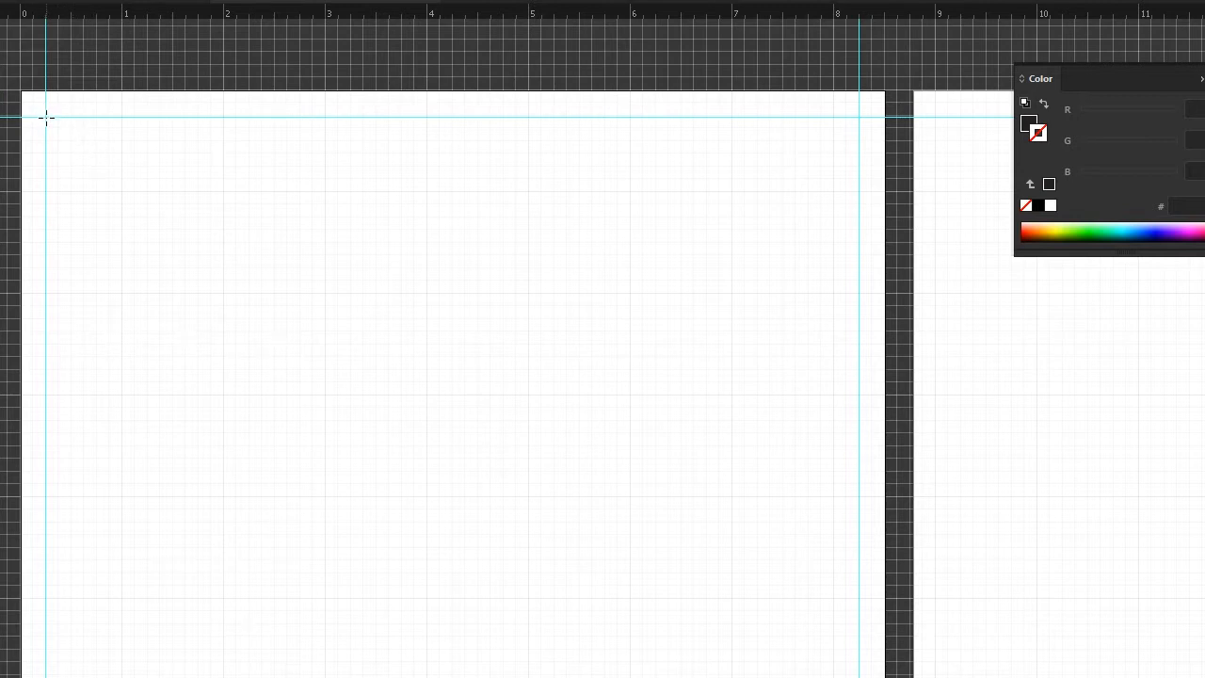
Draw a 0.75 in black square at the guides' corner and Alt-drag copies into a row of three
{"action": "left_click_drag", "start_coordinate": [46, 115], "coordinate": [123, 192]}
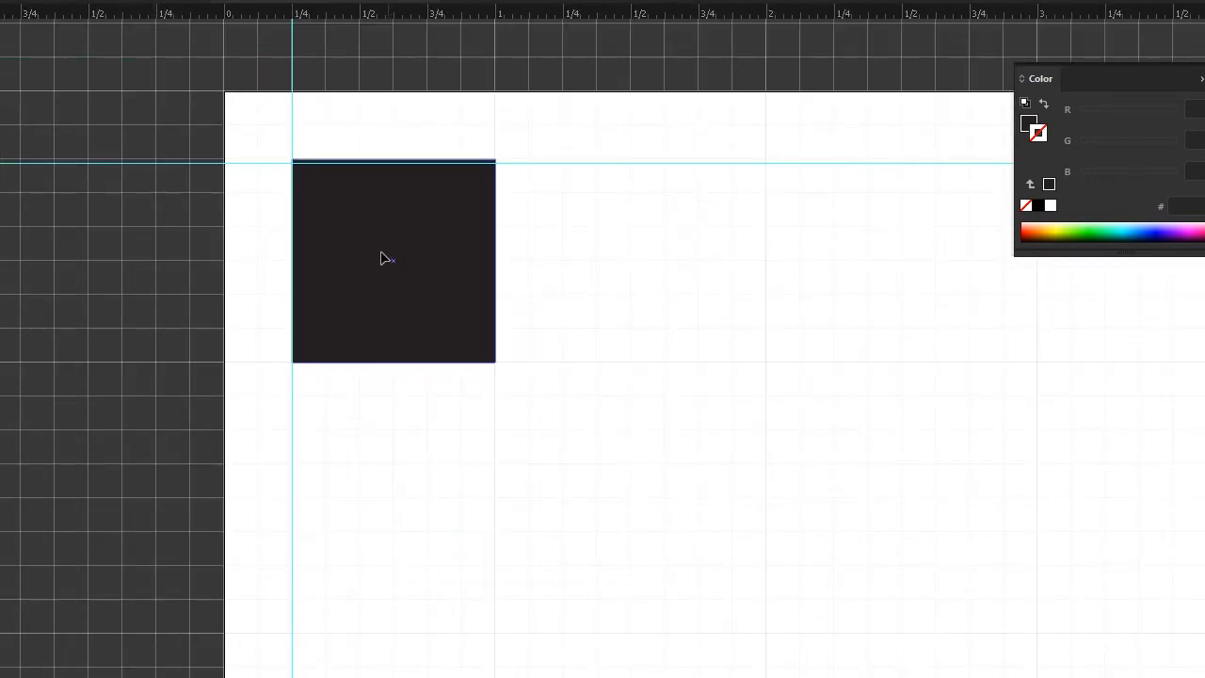
{"action": "left_click", "coordinate": [386, 260]}
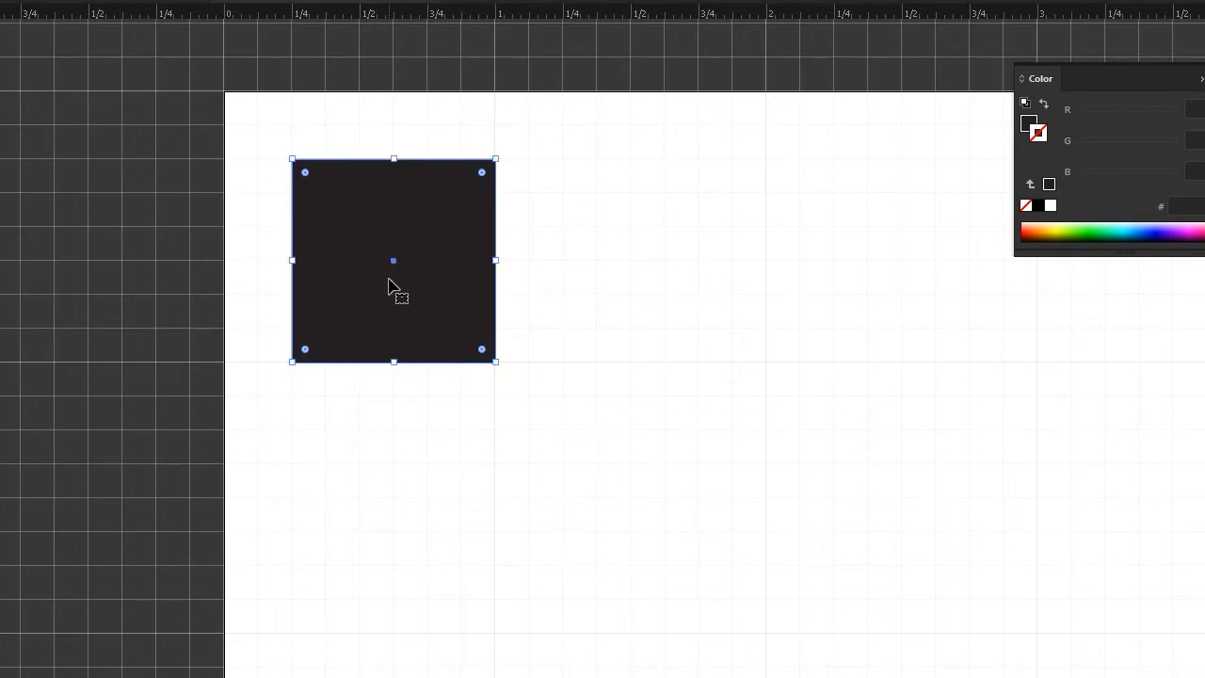
{"action": "left_click_drag", "start_coordinate": [393, 286], "coordinate": [471, 335]}
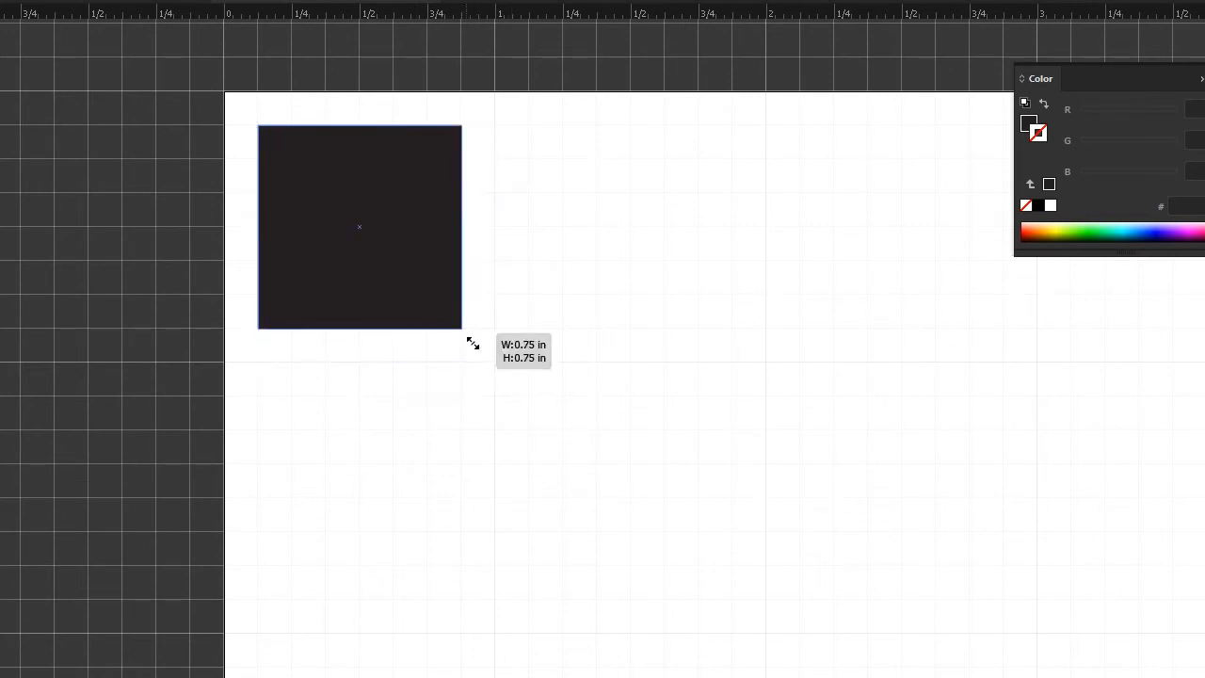
{"action": "left_click_drag", "start_coordinate": [461, 329], "coordinate": [497, 362]}
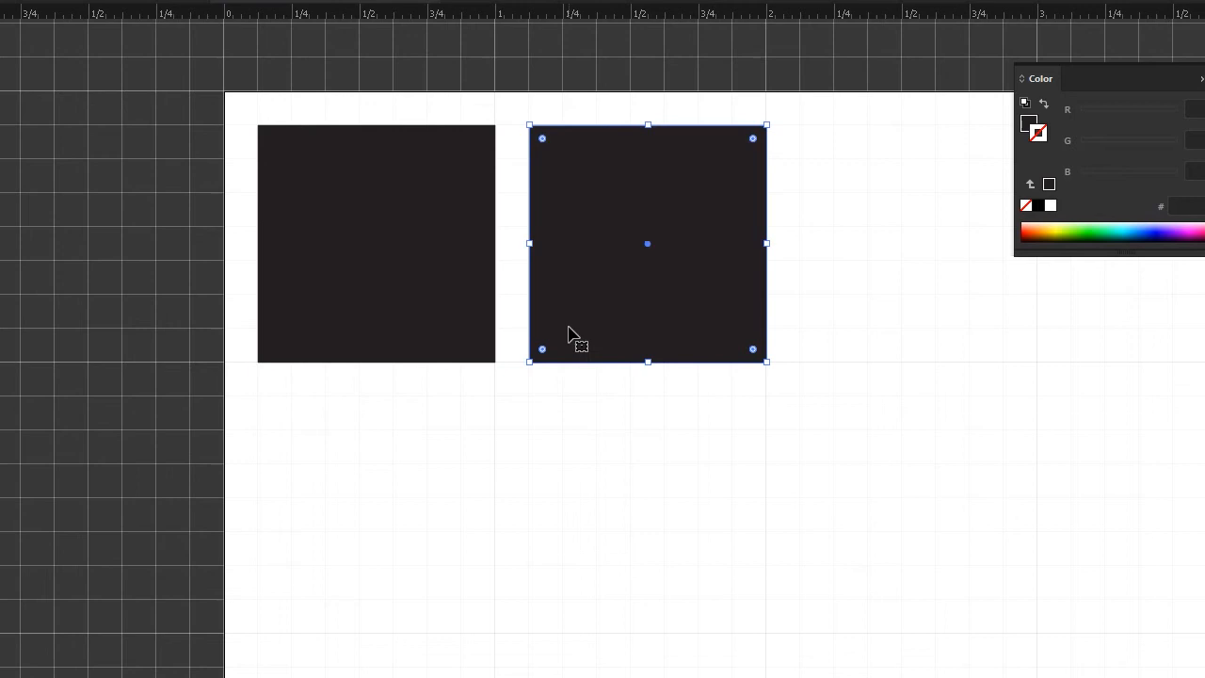
{"action": "left_click_drag", "start_coordinate": [647, 242], "coordinate": [919, 243]}
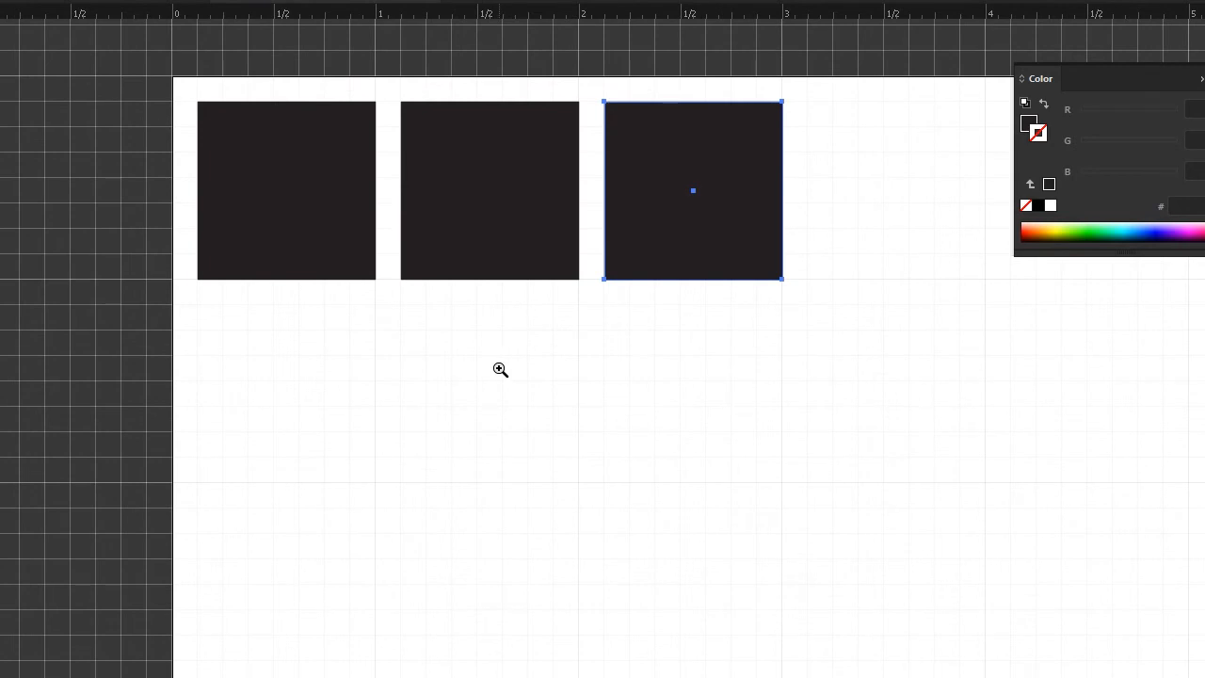
{"action": "mouse_move", "coordinate": [572, 485]}
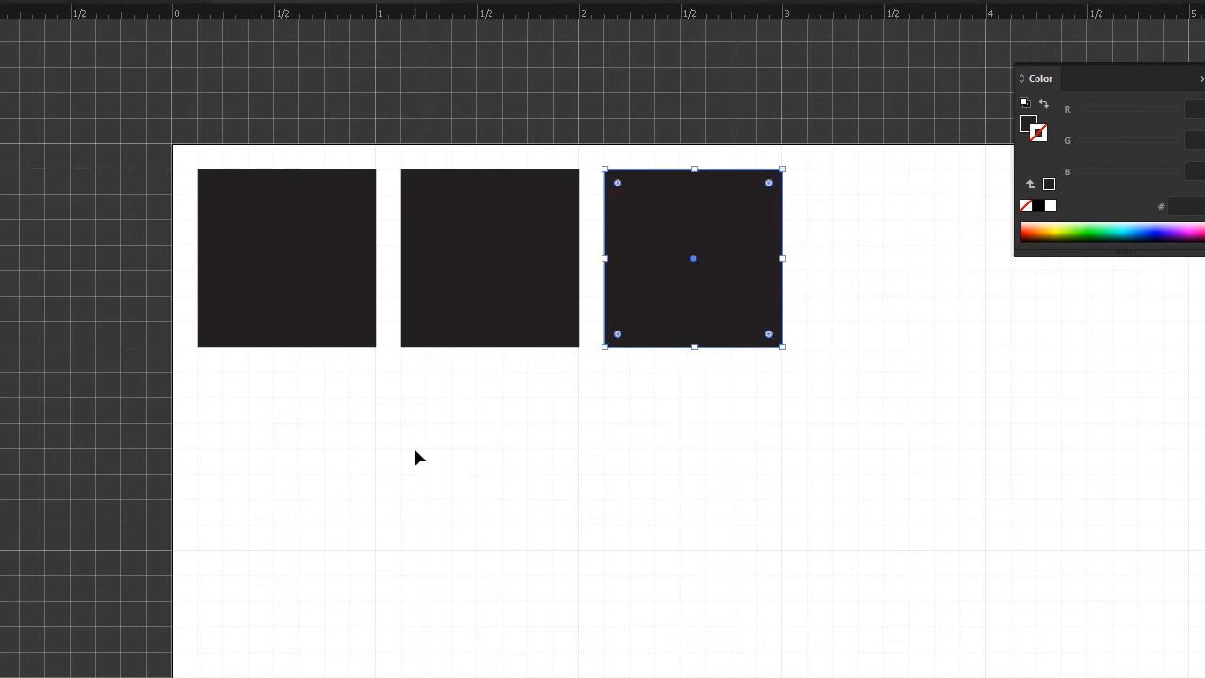
{"action": "mouse_move", "coordinate": [542, 501]}
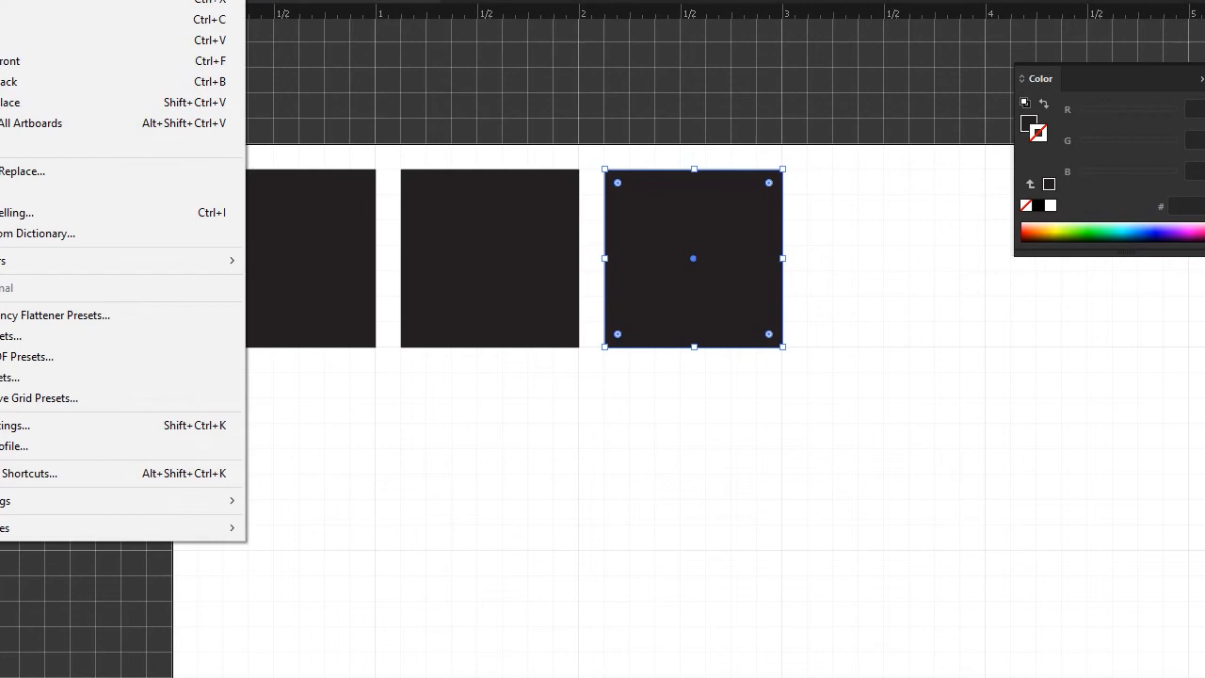
{"action": "mouse_move", "coordinate": [37, 527]}
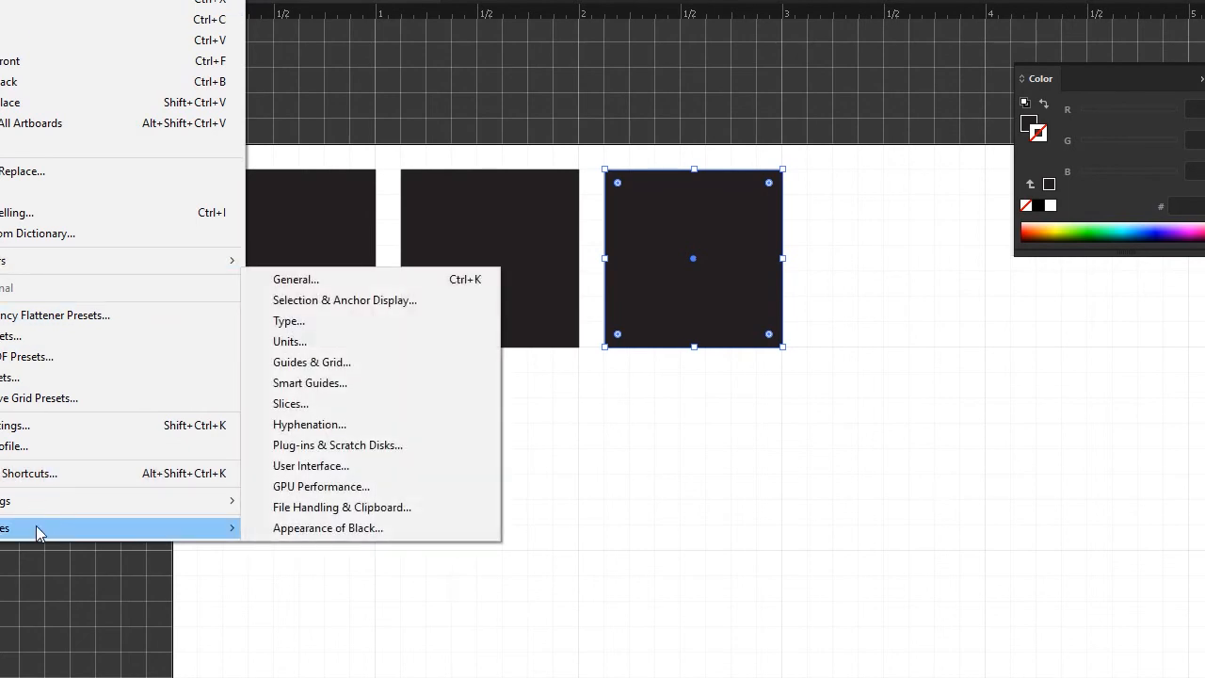
Review Guides & Grid preferences, keeping cyan guide colour and Lines style for guides and grid
{"action": "left_click", "coordinate": [312, 362]}
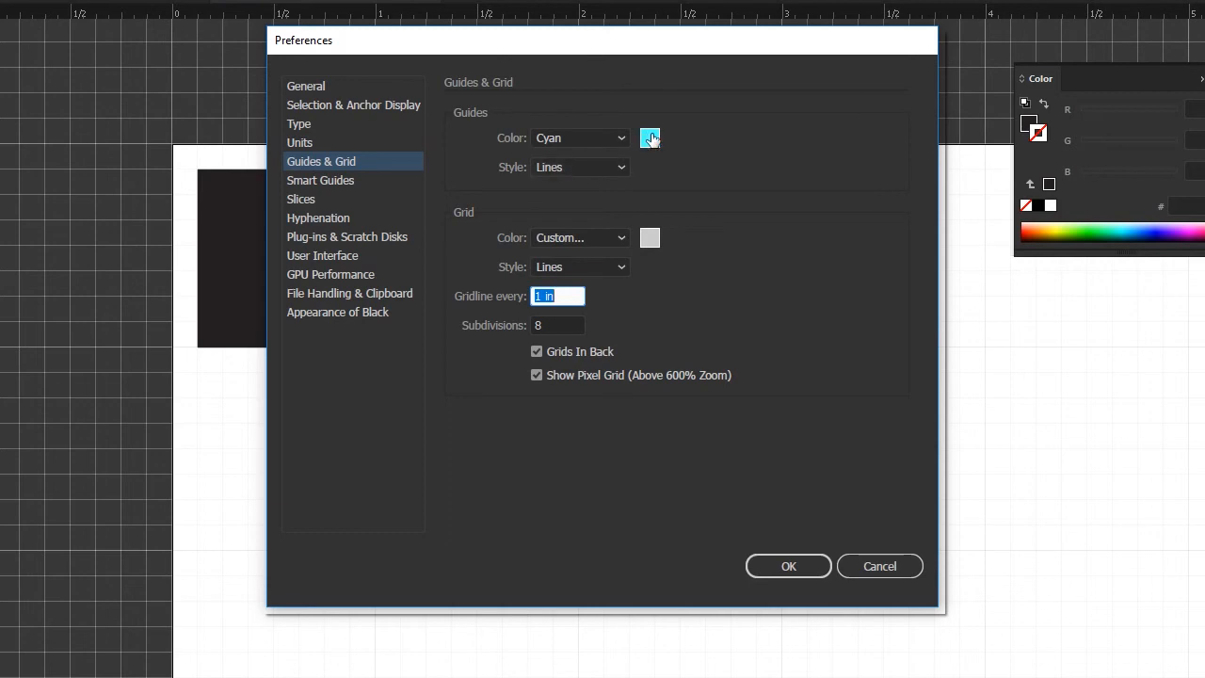
{"action": "left_click", "coordinate": [651, 139]}
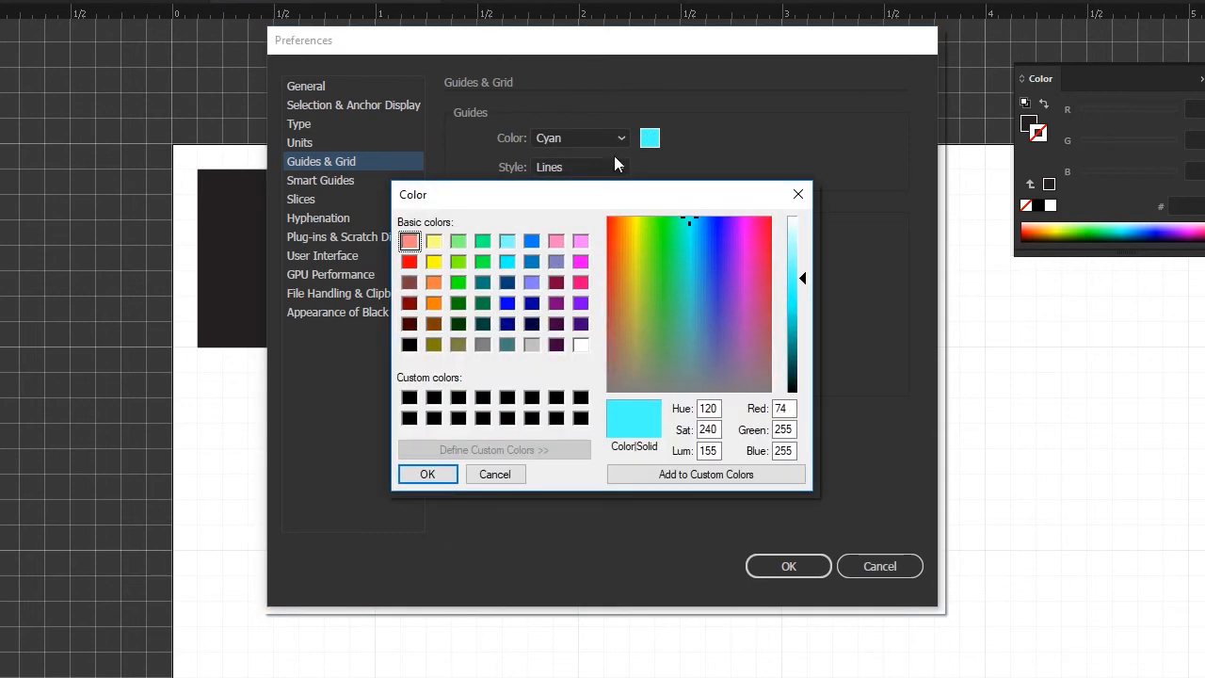
{"action": "mouse_move", "coordinate": [659, 152]}
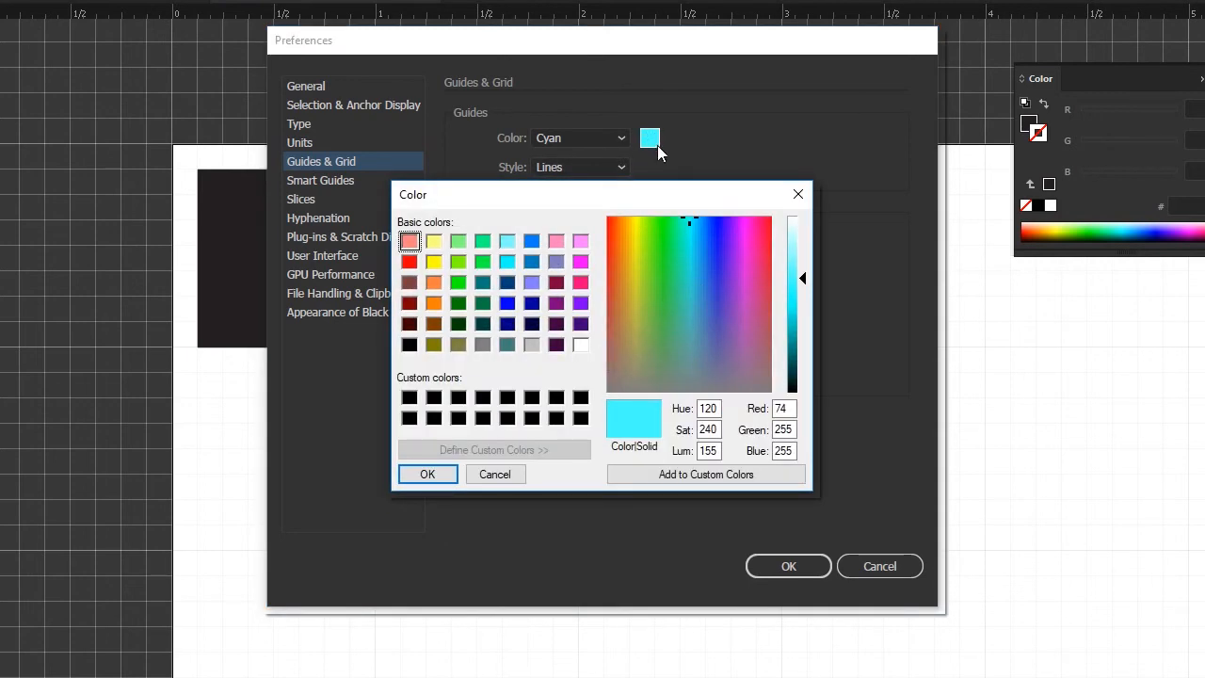
{"action": "mouse_move", "coordinate": [676, 150]}
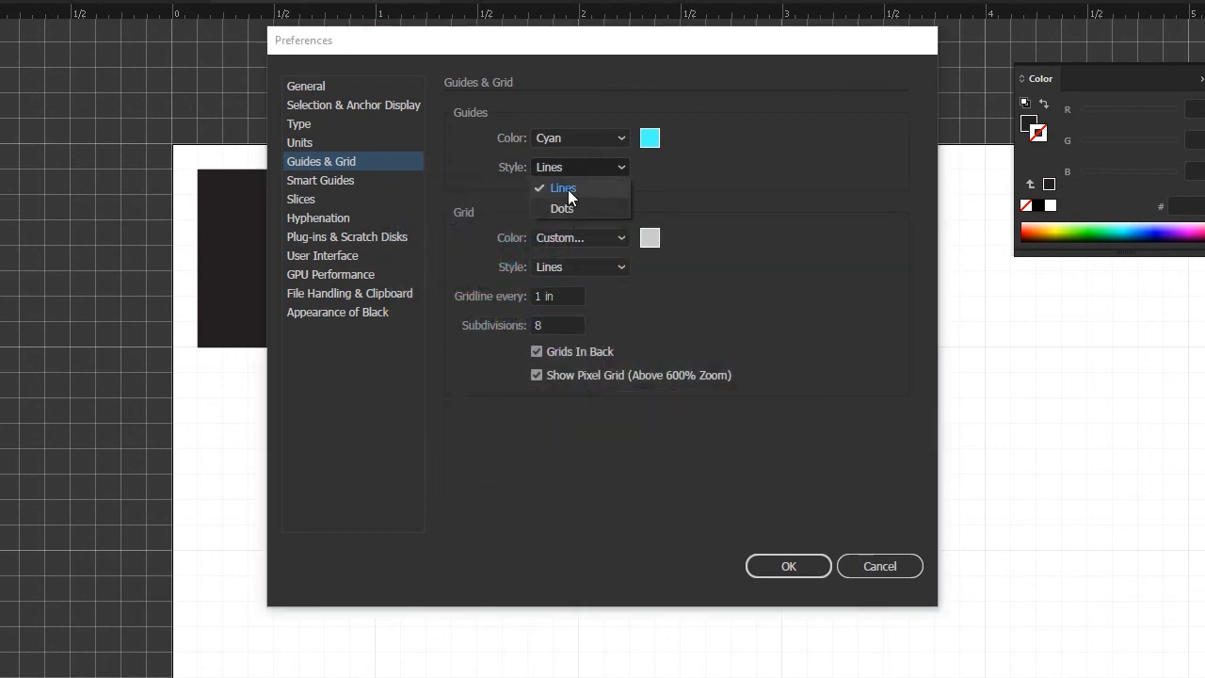
{"action": "left_click", "coordinate": [563, 188]}
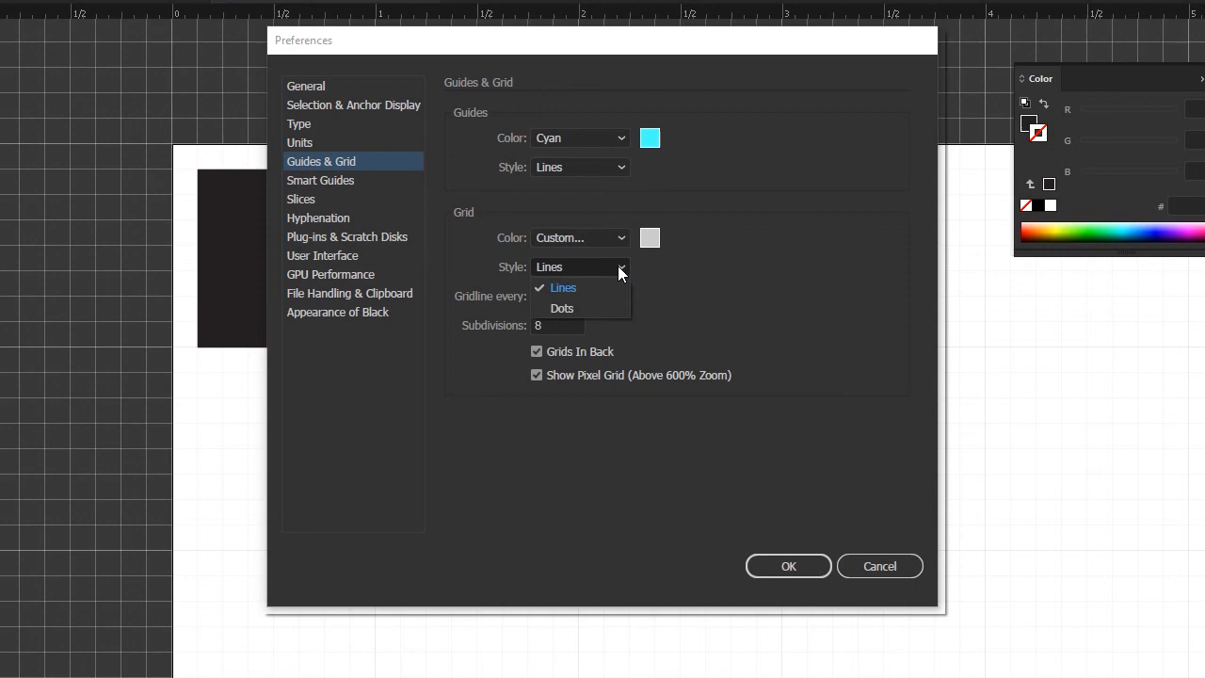
{"action": "left_click", "coordinate": [561, 286]}
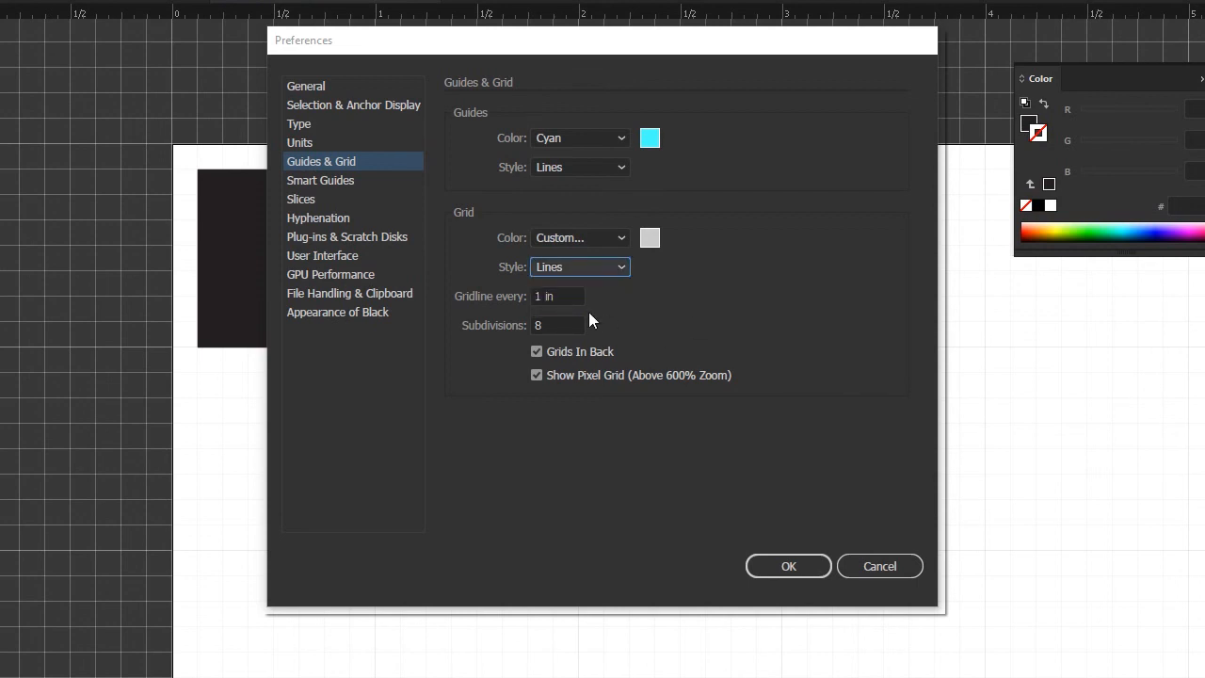